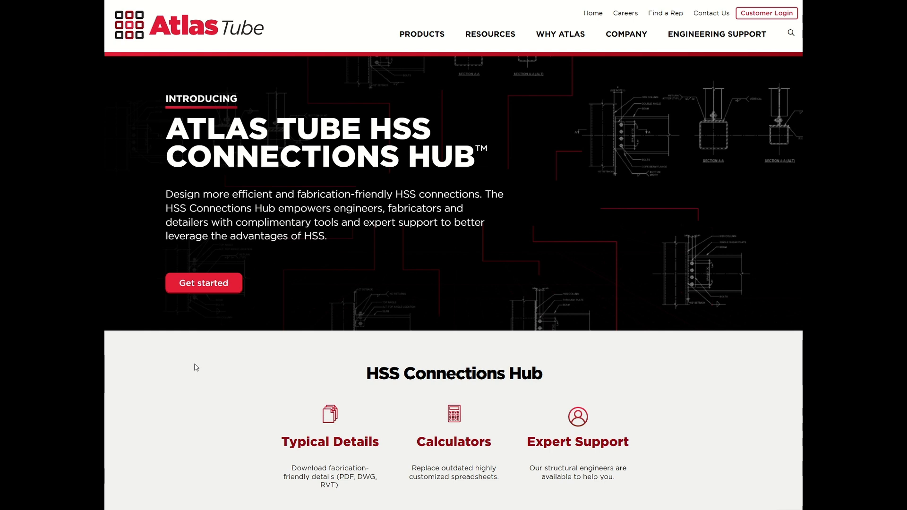
mouse_move(475, 404)
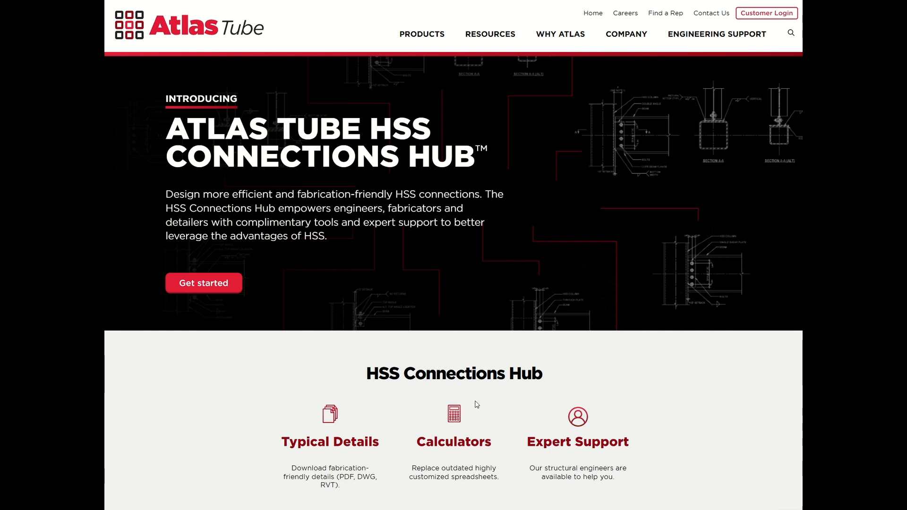
mouse_move(453, 470)
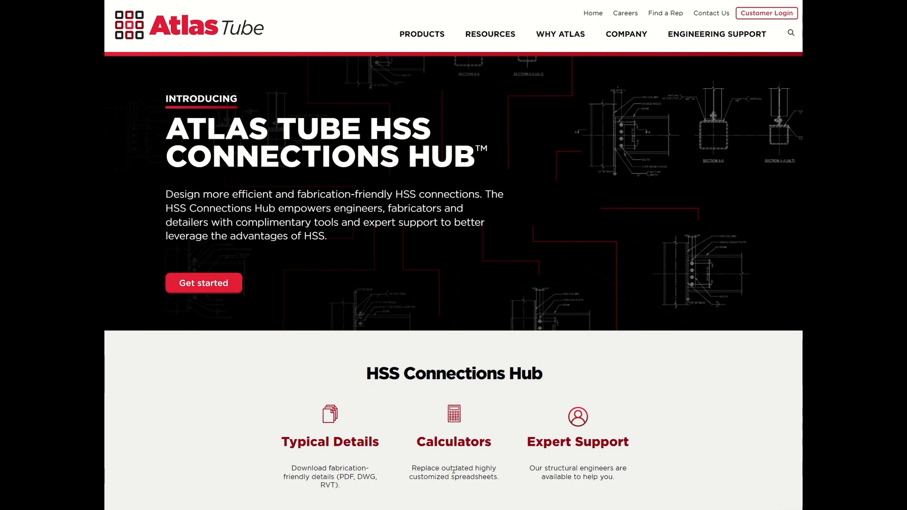
mouse_move(405, 310)
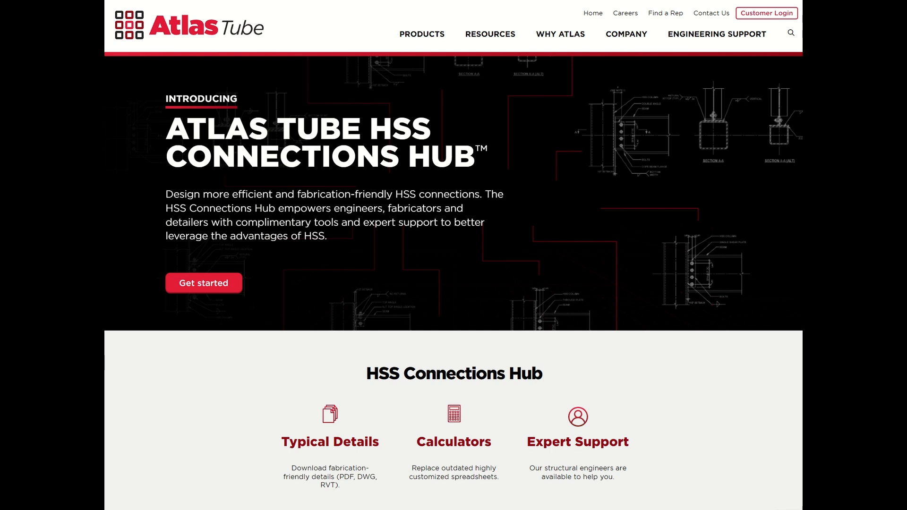
- Show the Example HSS Design Project's details: number, date and Chicago address
click(204, 283)
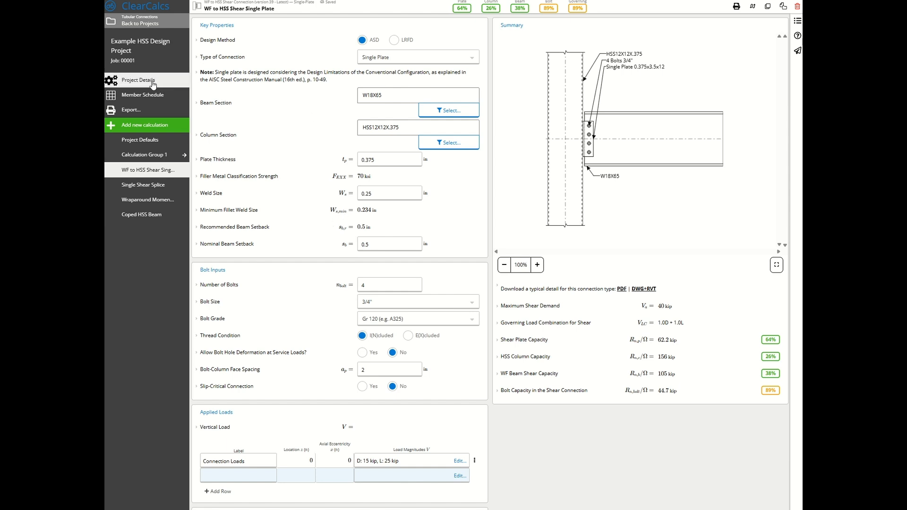
click(137, 80)
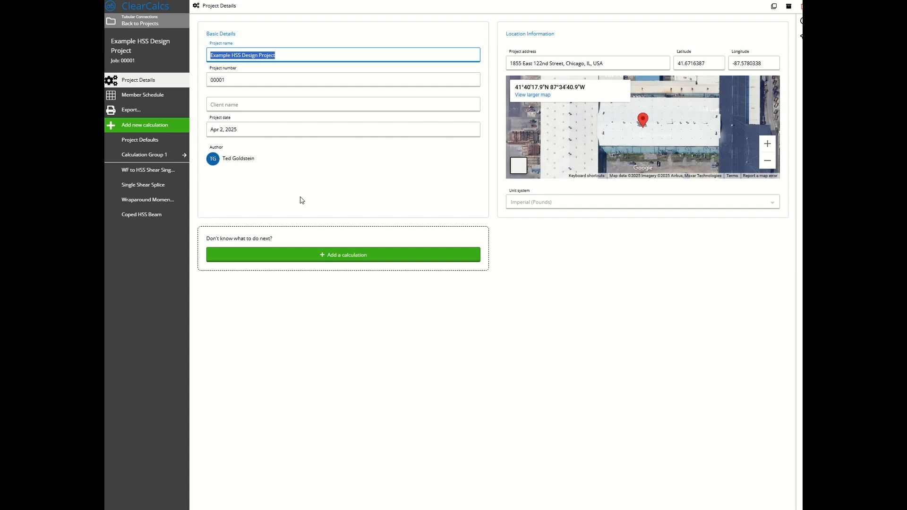
mouse_move(318, 79)
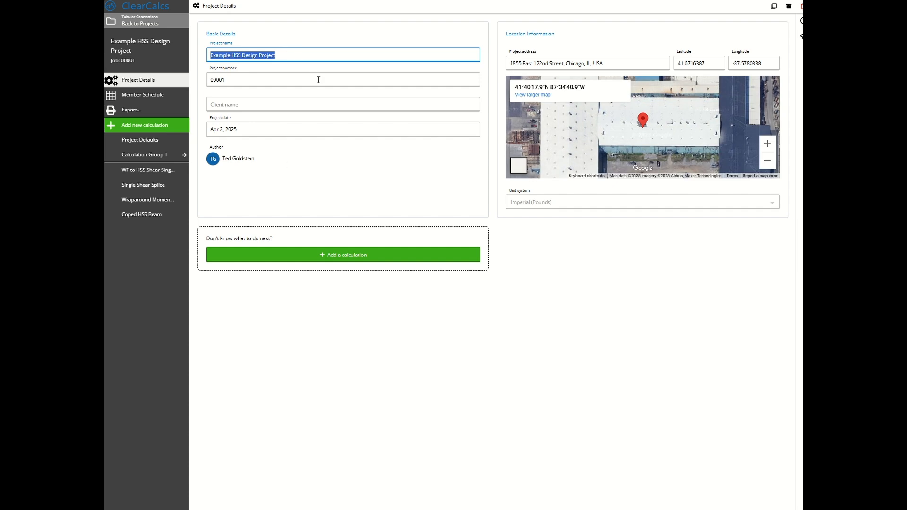
mouse_move(214, 171)
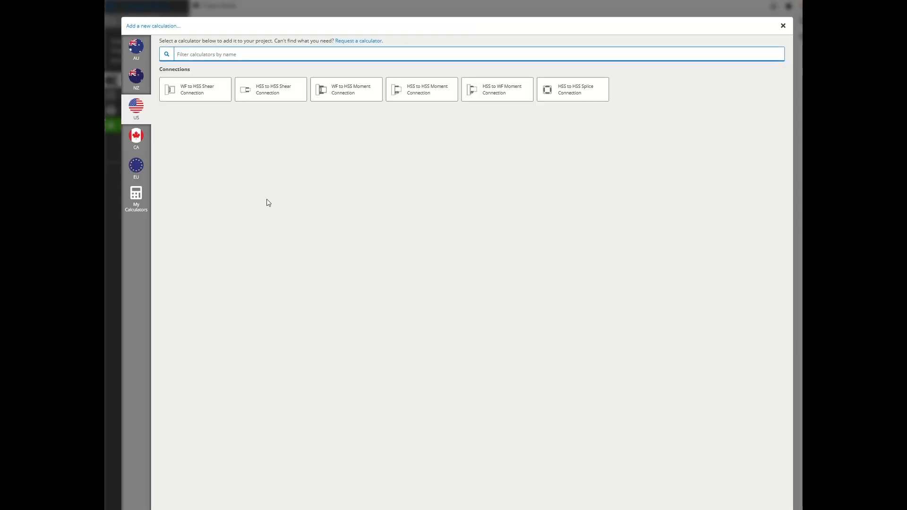
mouse_move(446, 215)
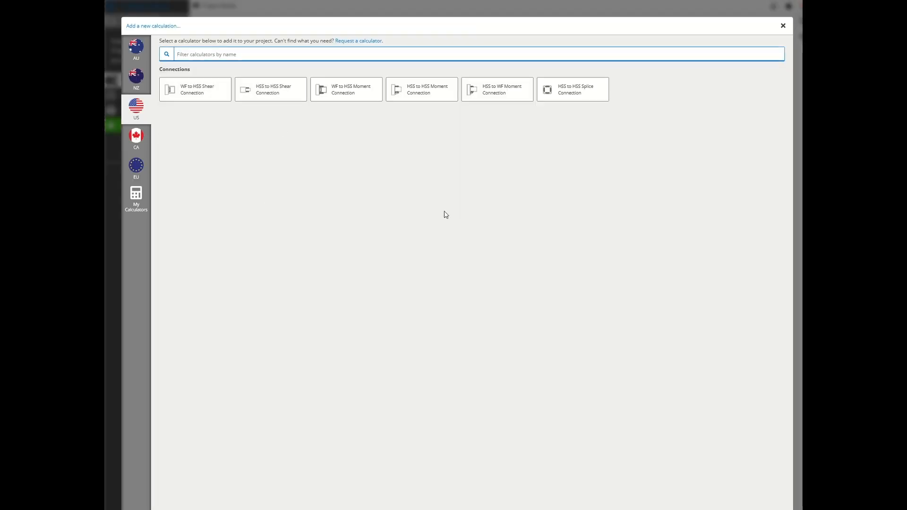
mouse_move(438, 213)
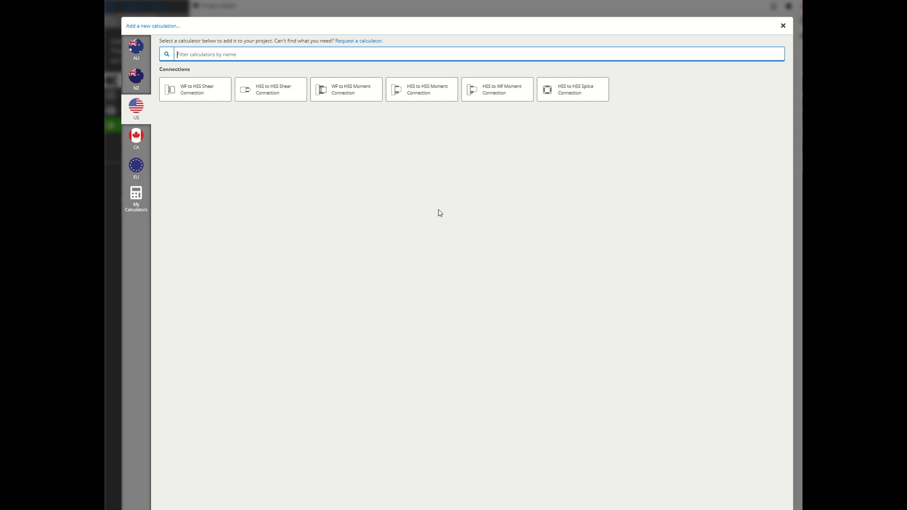
mouse_move(315, 167)
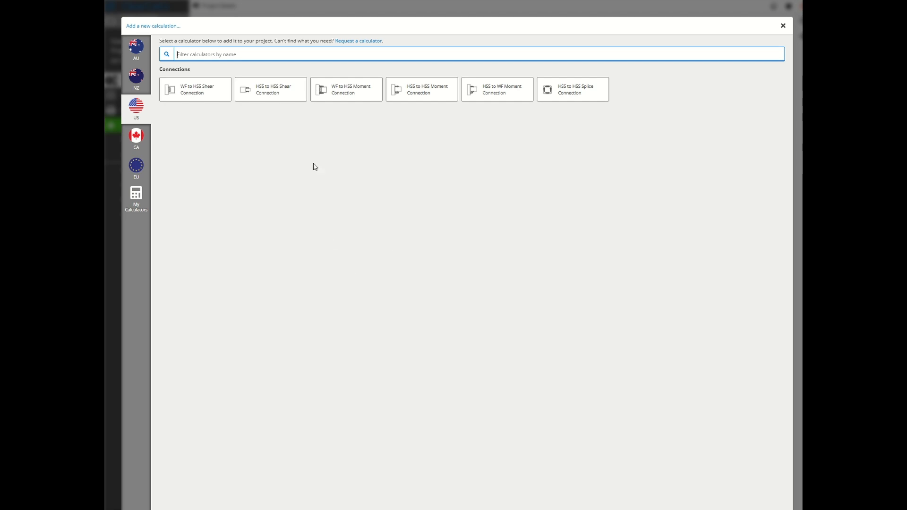
mouse_move(237, 114)
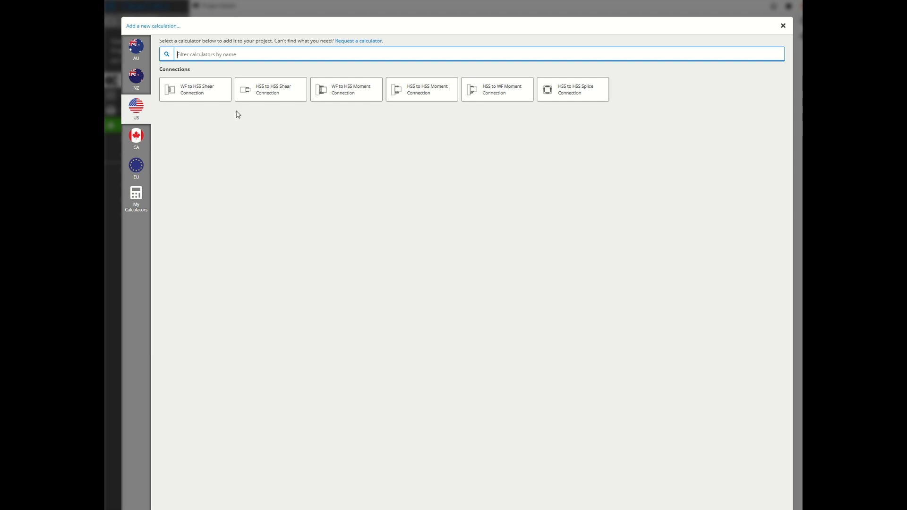
mouse_move(245, 126)
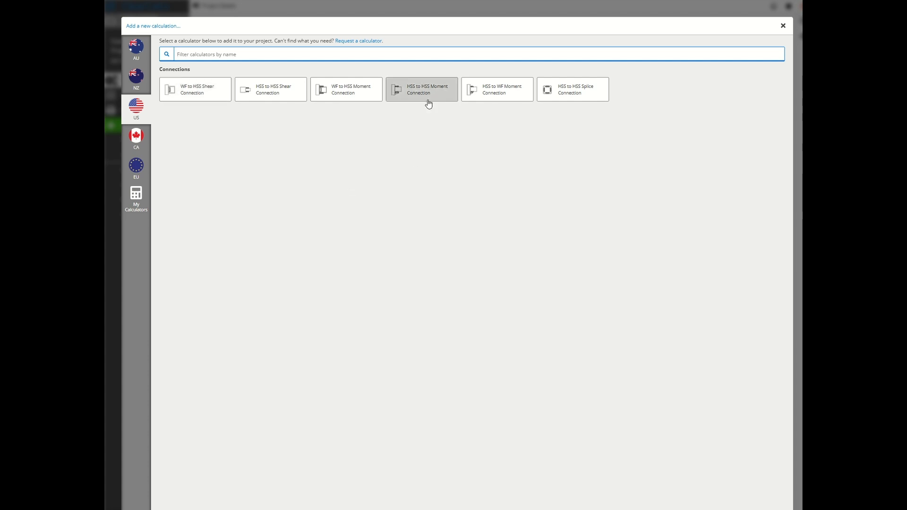
mouse_move(429, 96)
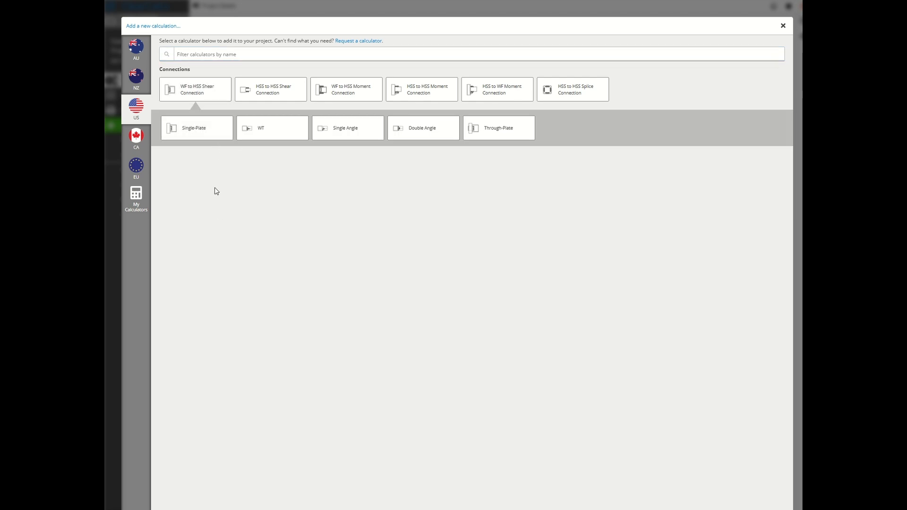
mouse_move(209, 148)
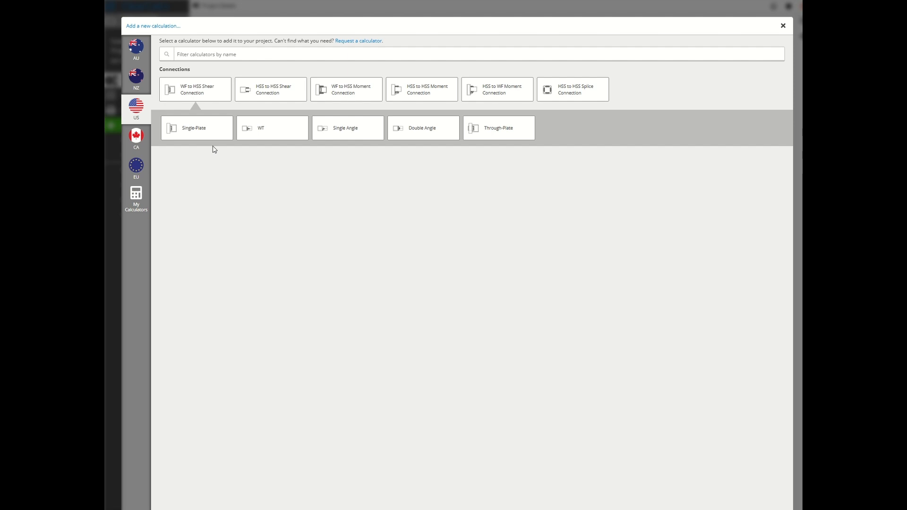
mouse_move(383, 155)
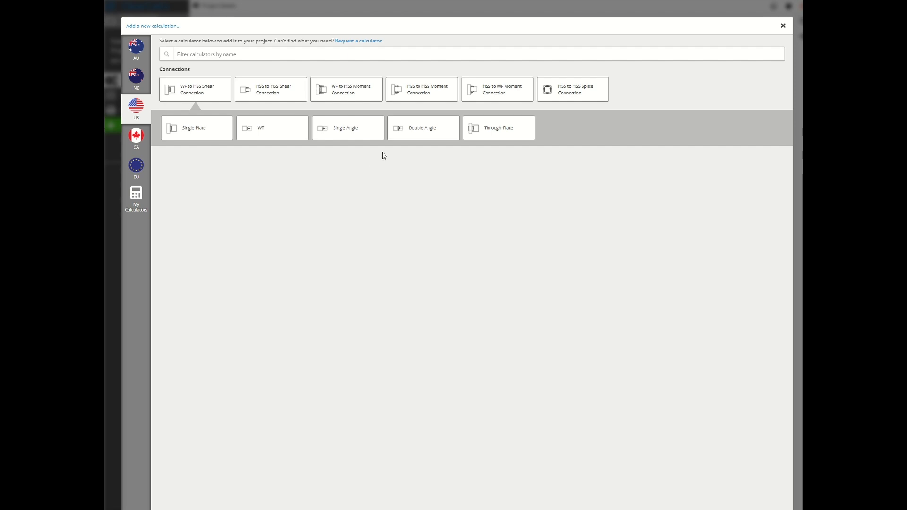
mouse_move(422, 128)
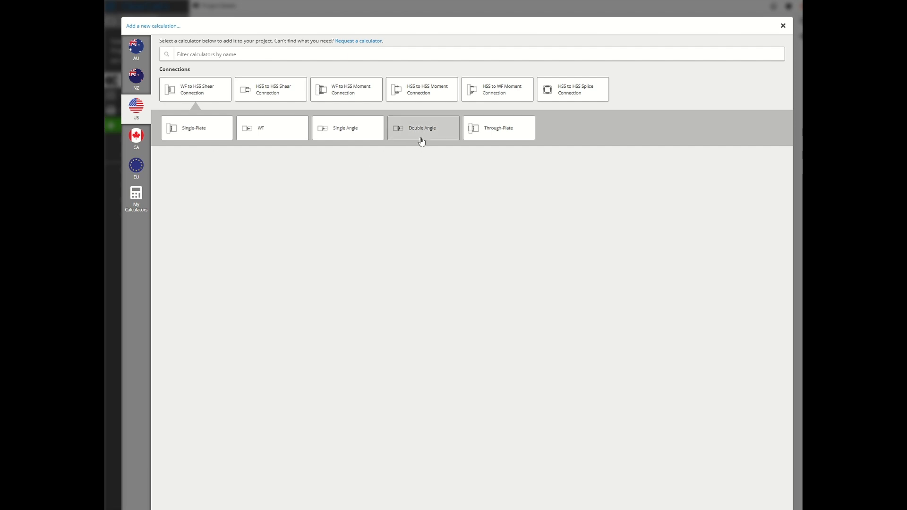
mouse_move(316, 168)
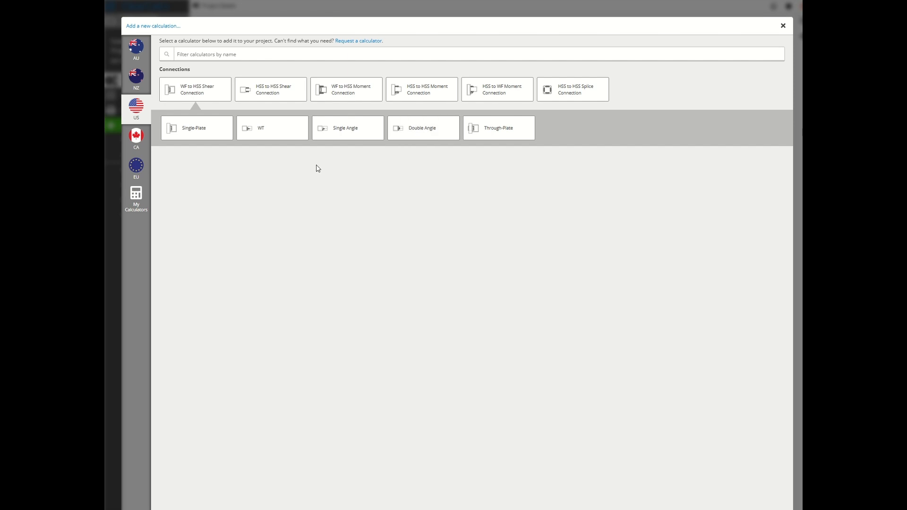
- Create the single-plate WF to HSS shear connection calculation
click(781, 26)
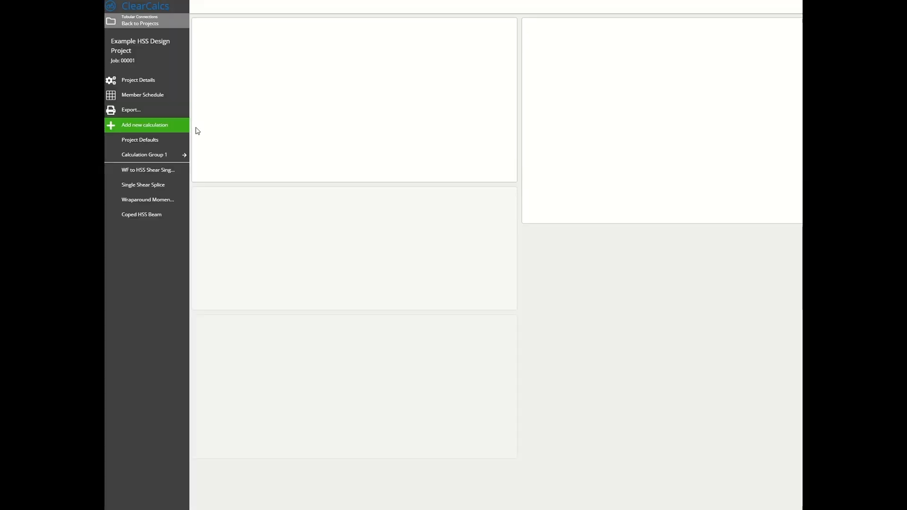
- Review the Conn7 sheet's default W12X45 beam and HSS6X6X.375 column inputs
click(144, 125)
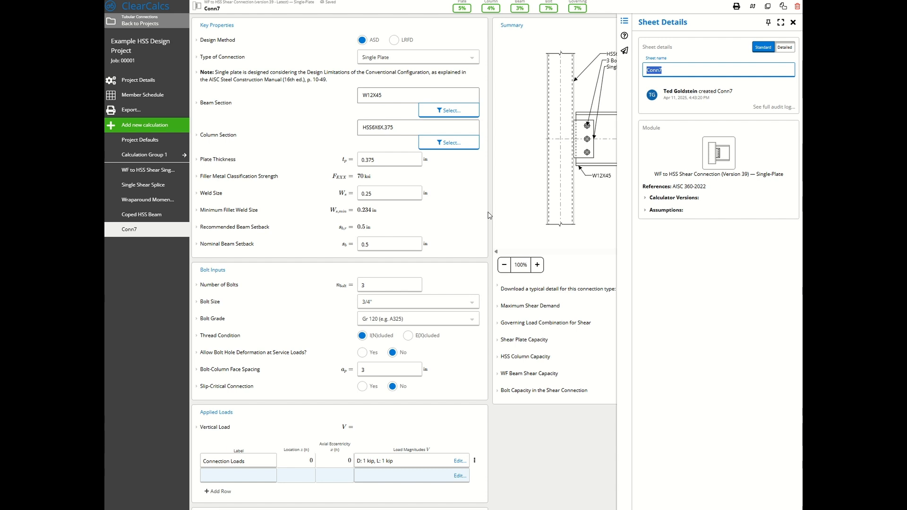
mouse_move(411, 212)
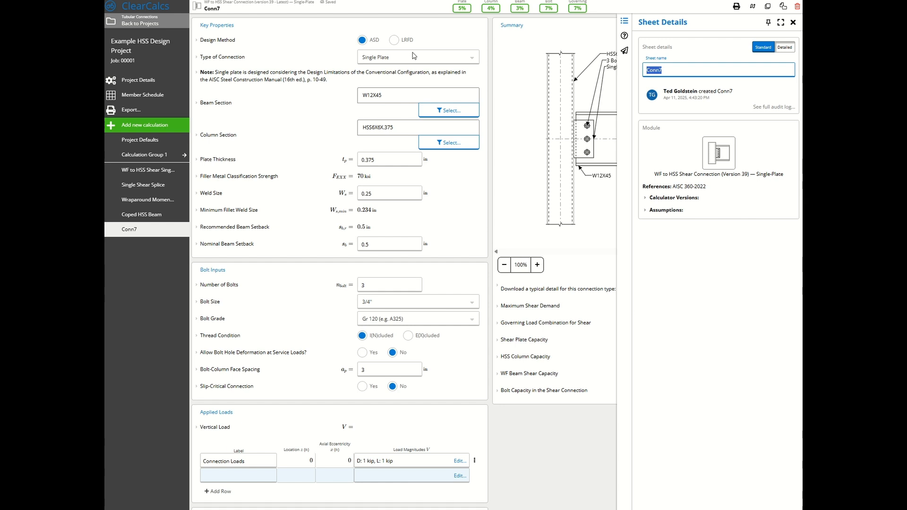
mouse_move(294, 189)
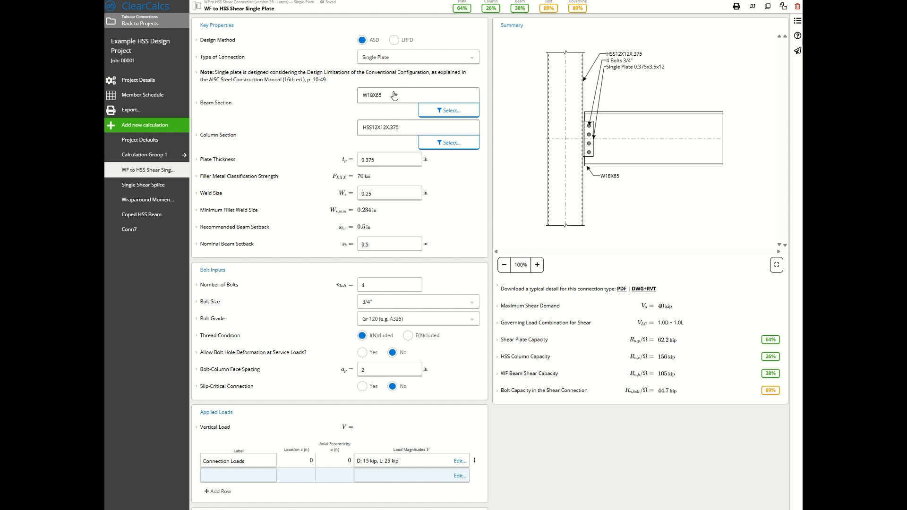
mouse_move(342, 135)
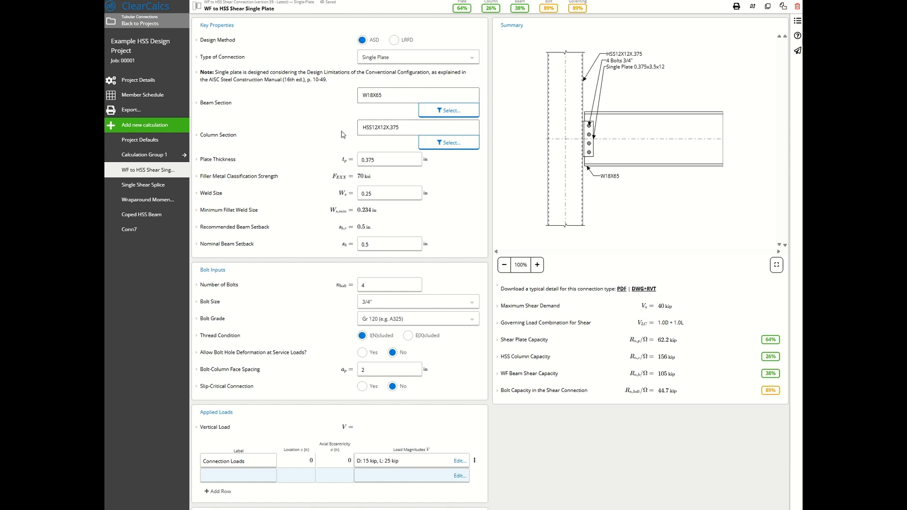
mouse_move(374, 142)
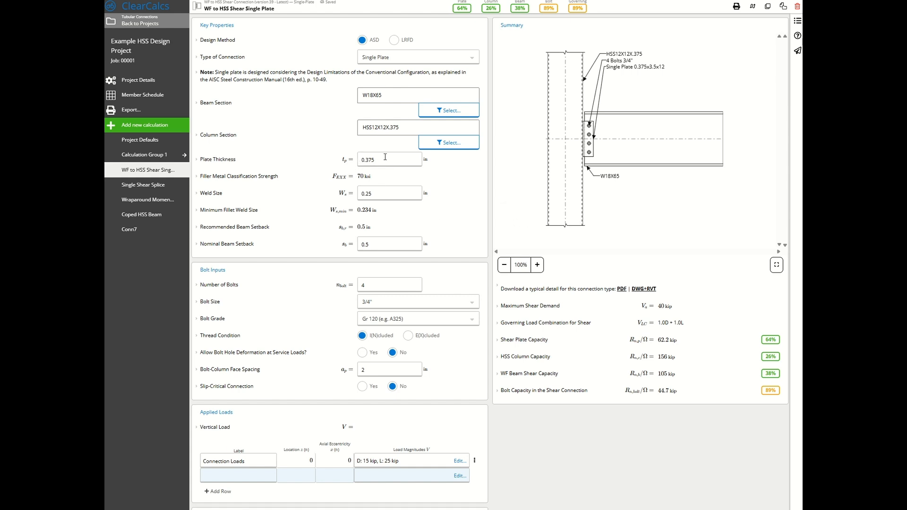
mouse_move(375, 175)
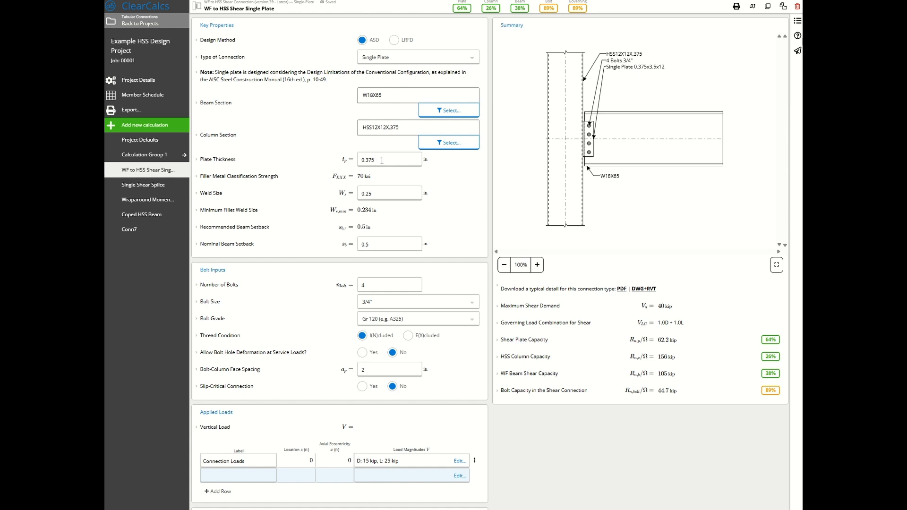
mouse_move(397, 204)
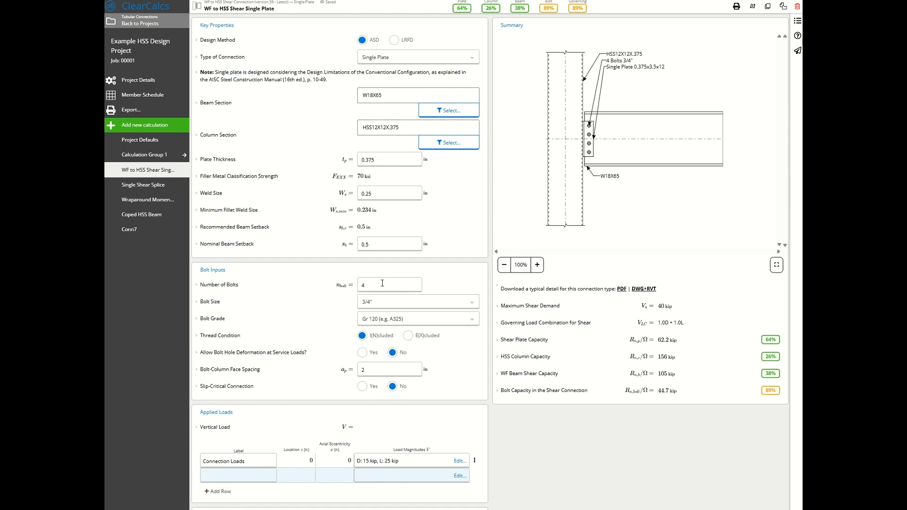
mouse_move(386, 302)
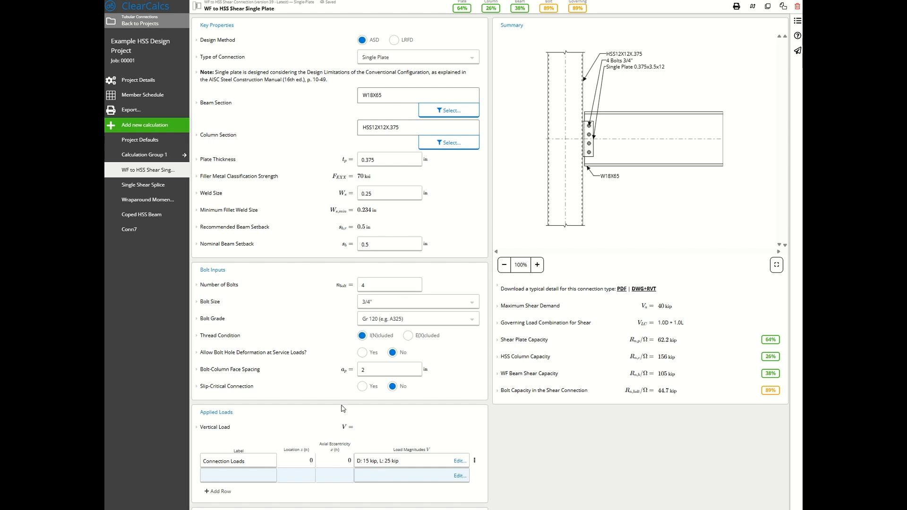
mouse_move(589, 12)
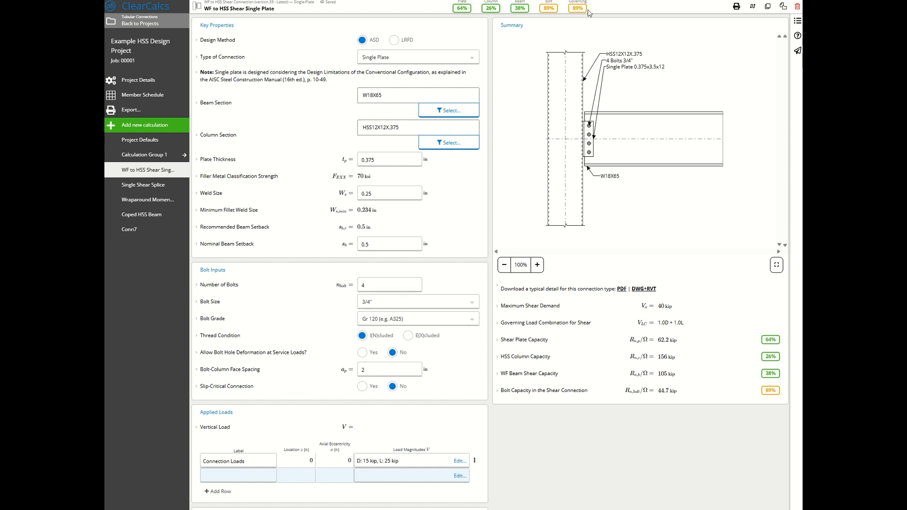
mouse_move(616, 228)
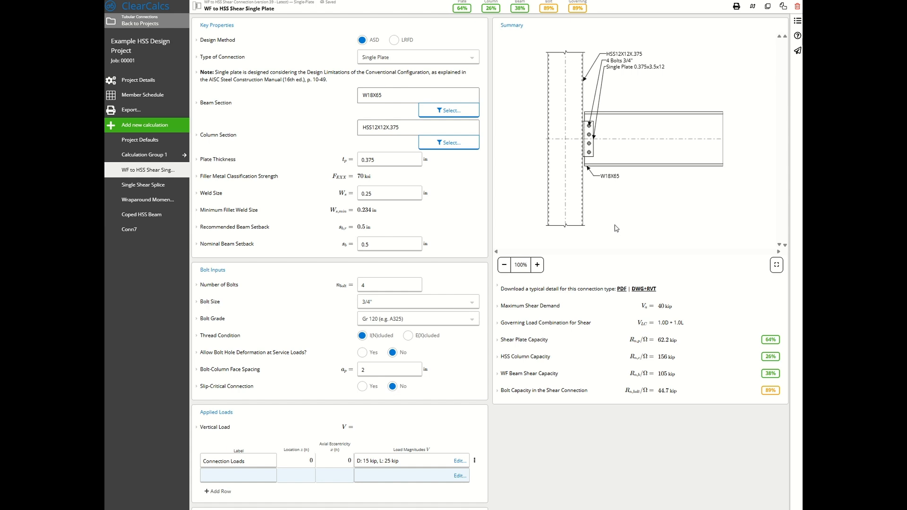
mouse_move(612, 226)
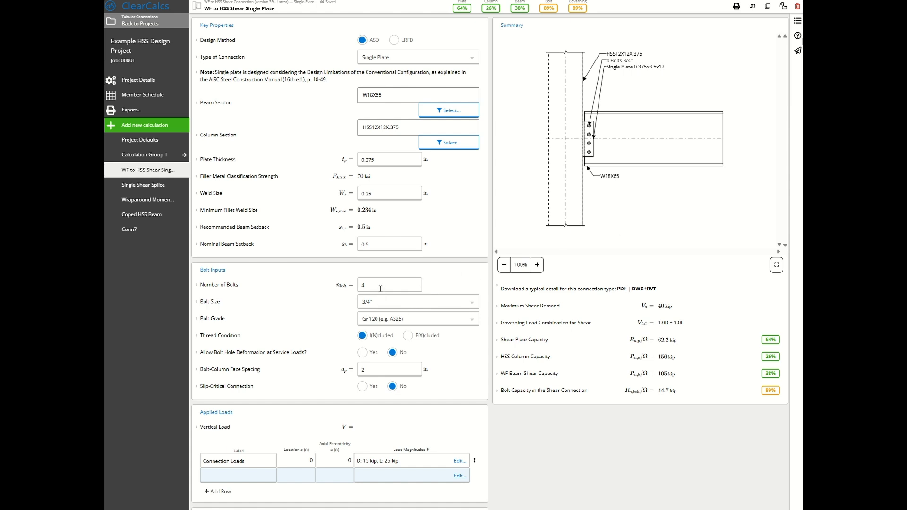
click(389, 284)
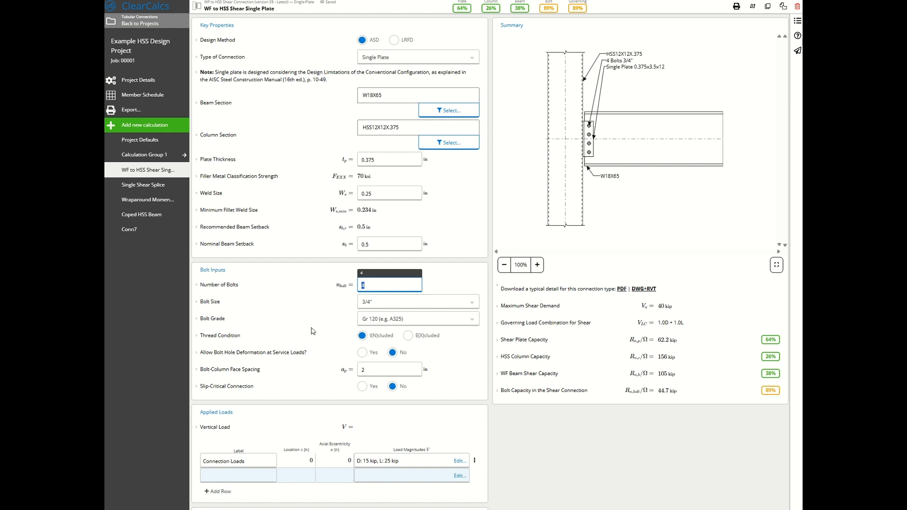
text(5)
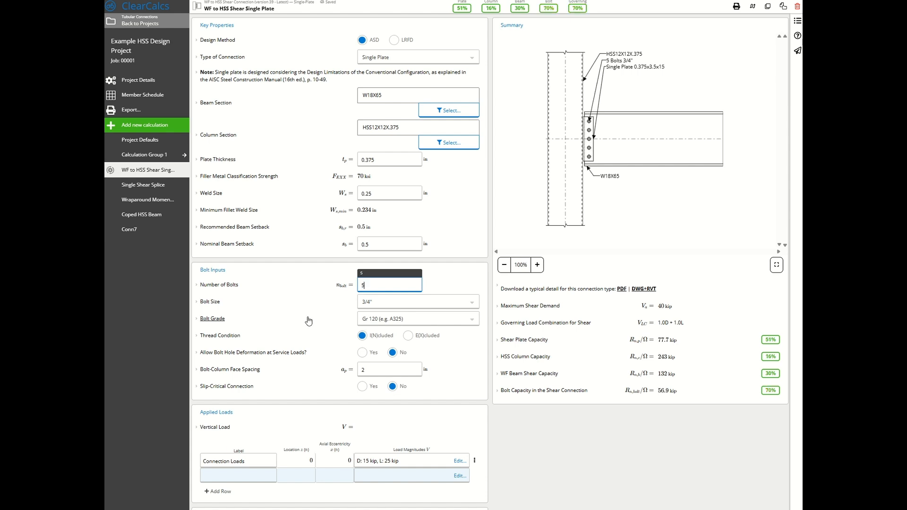
key(backspace)
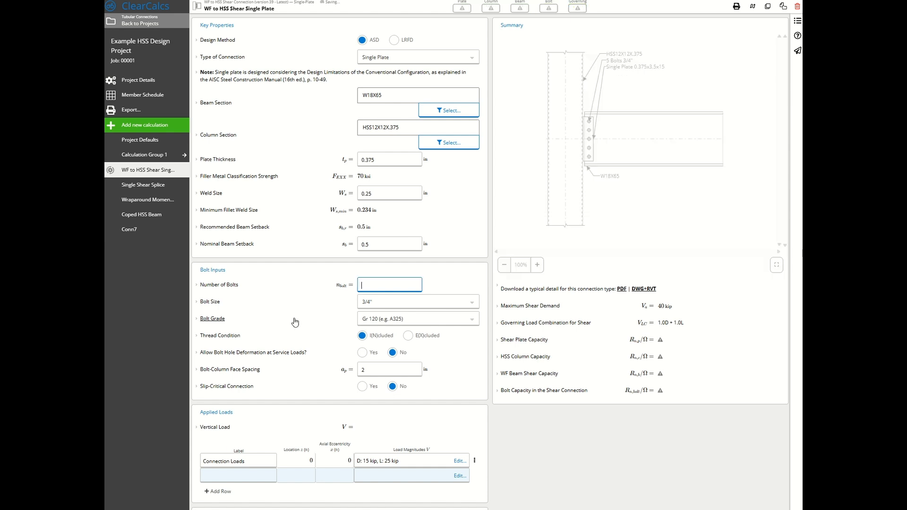
text(4)
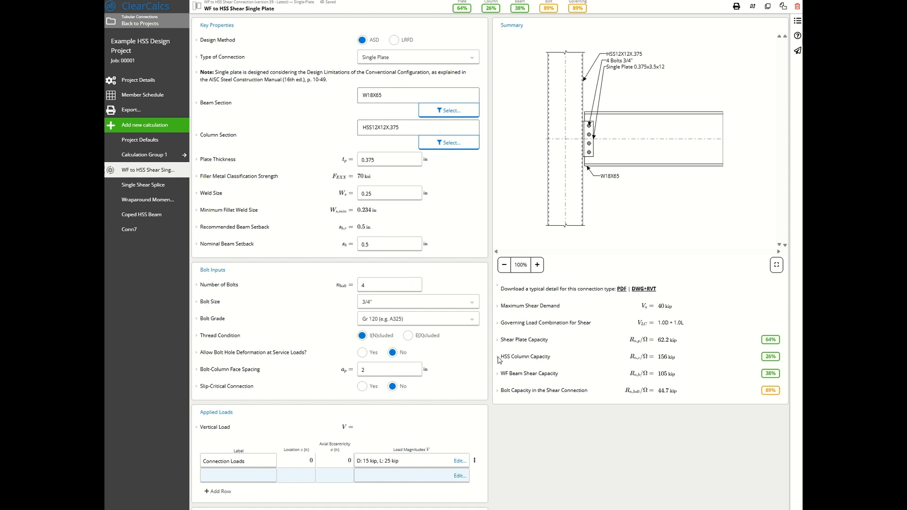
click(416, 301)
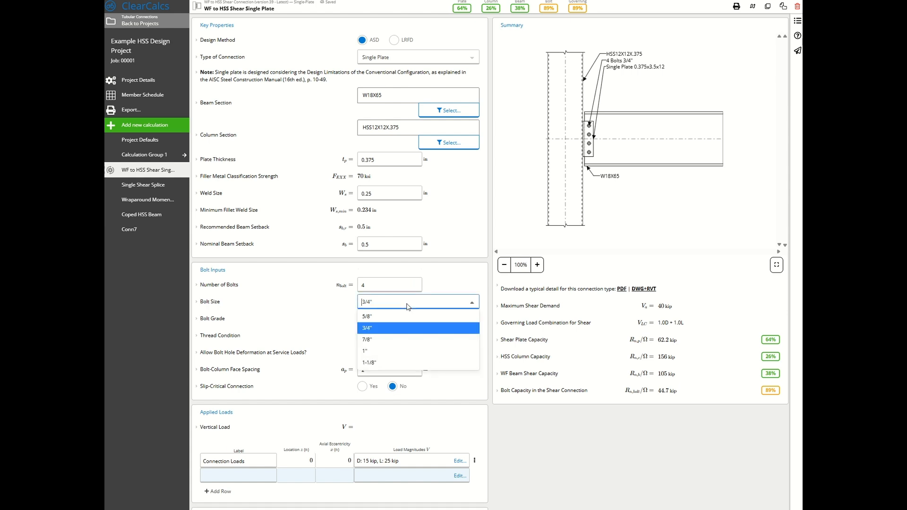
click(366, 316)
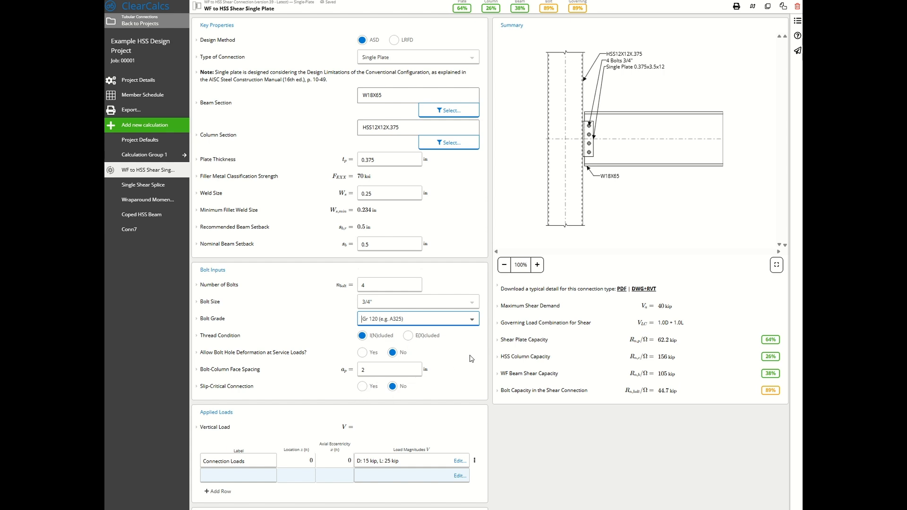
scroll(down, 3)
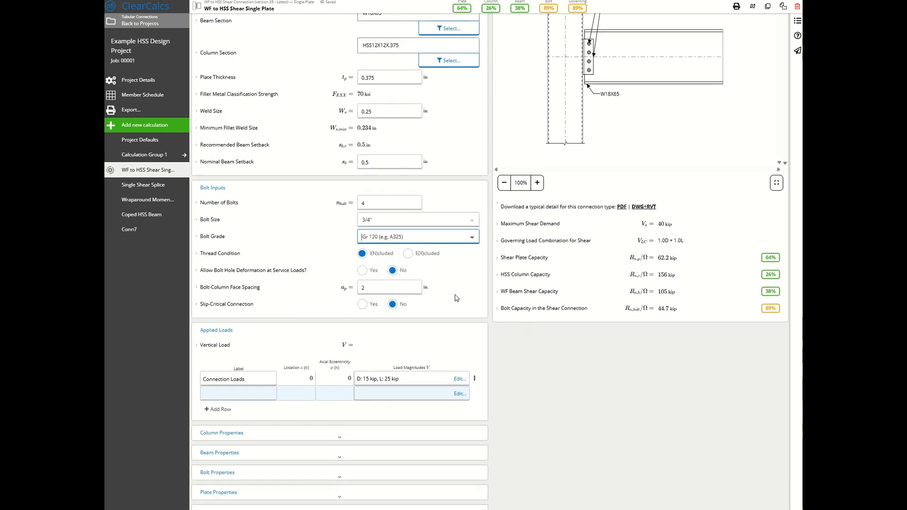
scroll(down, 3)
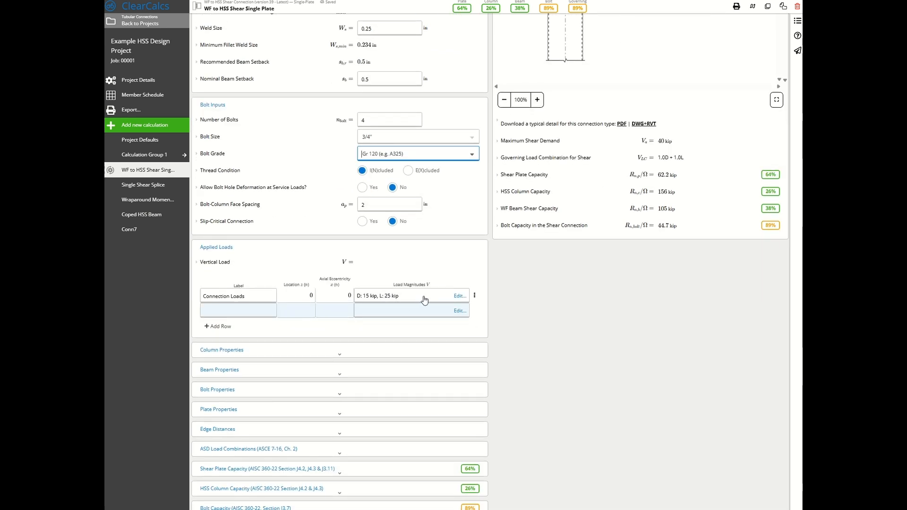
click(460, 295)
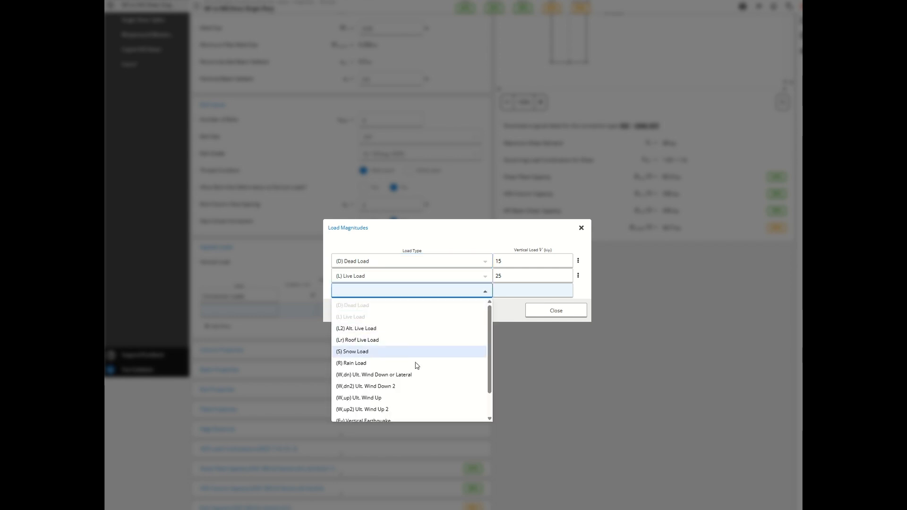
mouse_move(415, 364)
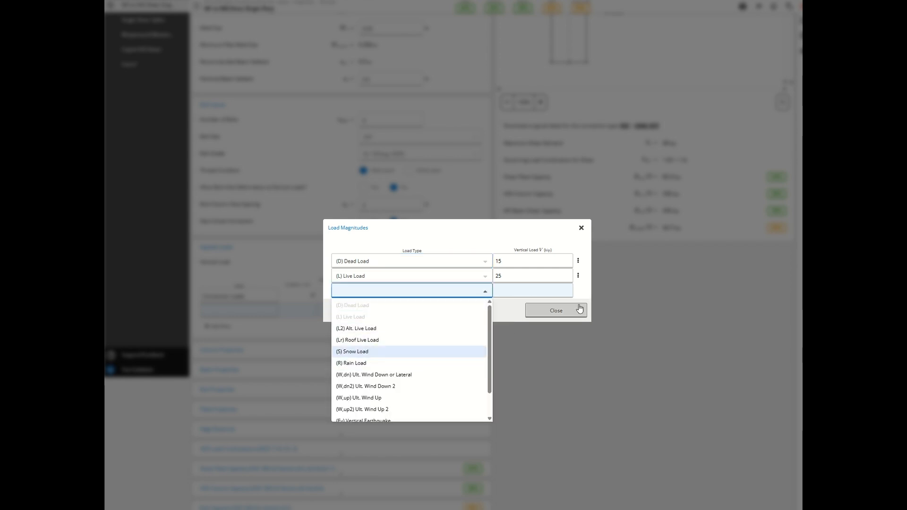
click(554, 310)
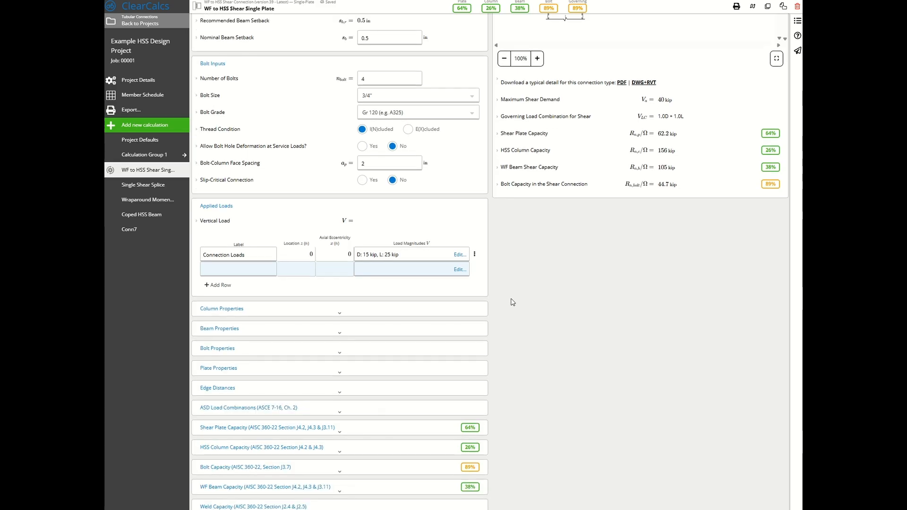
- Review column properties, then shear plate checks: yielding 44%, rupture 64%, block shear 59%
scroll(down, 3)
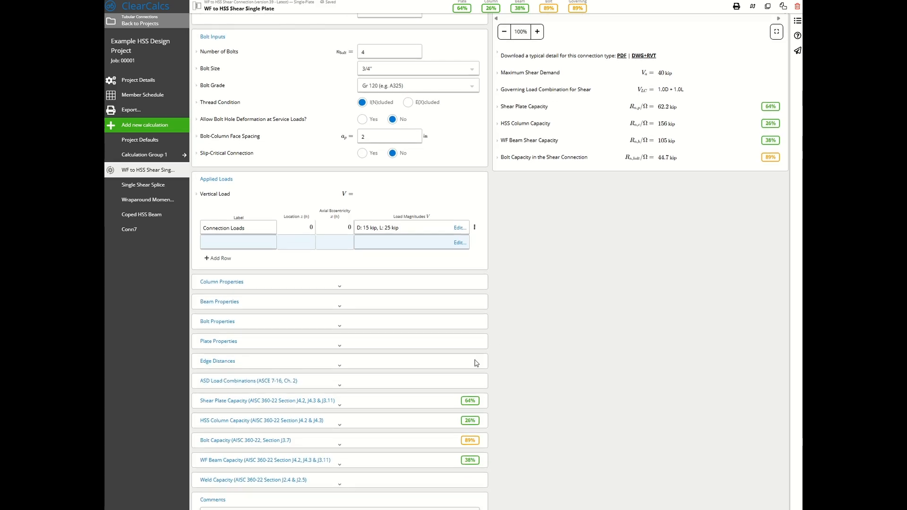
click(221, 282)
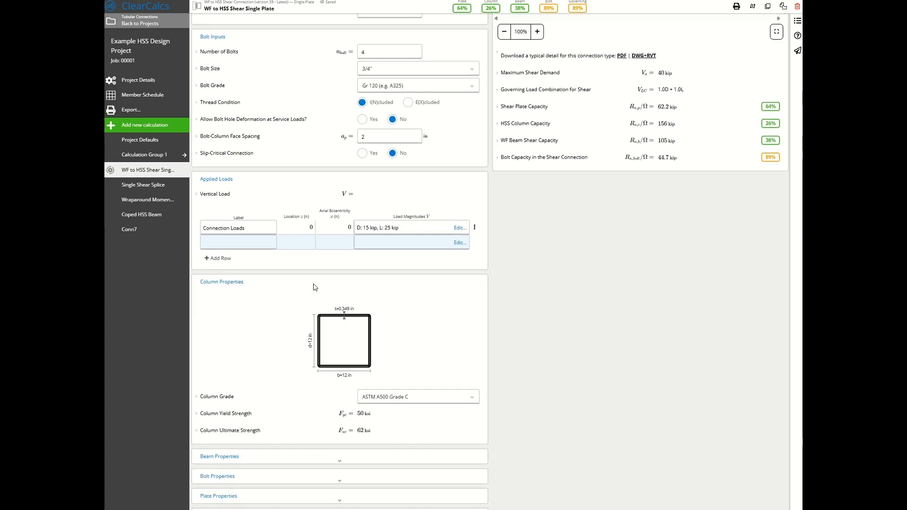
scroll(down, 3)
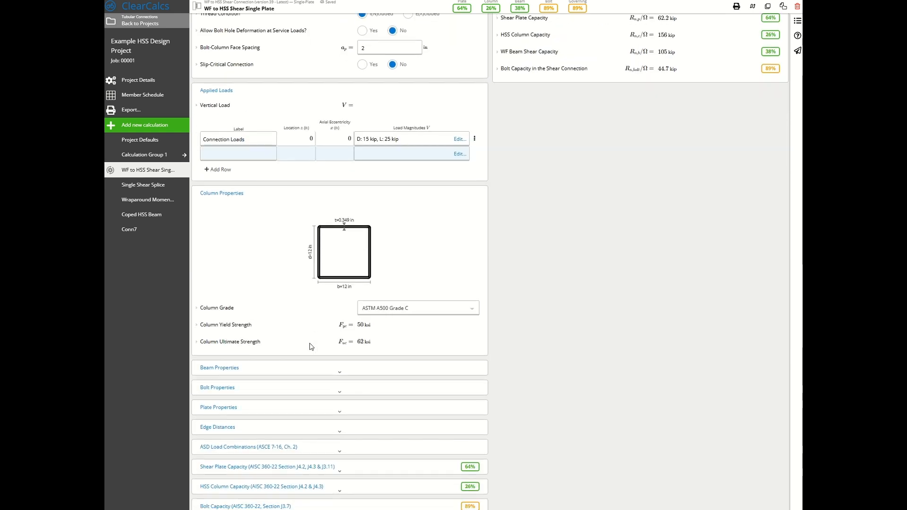
scroll(down, 3)
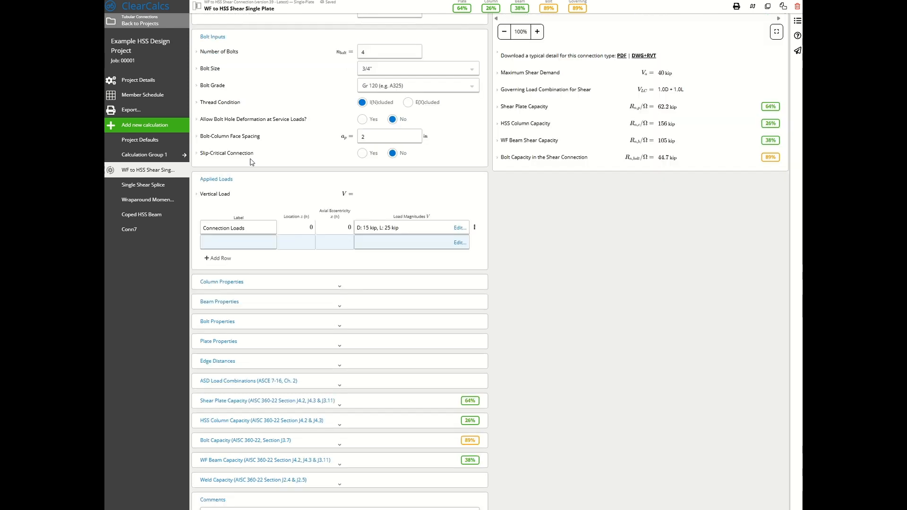
scroll(down, 3)
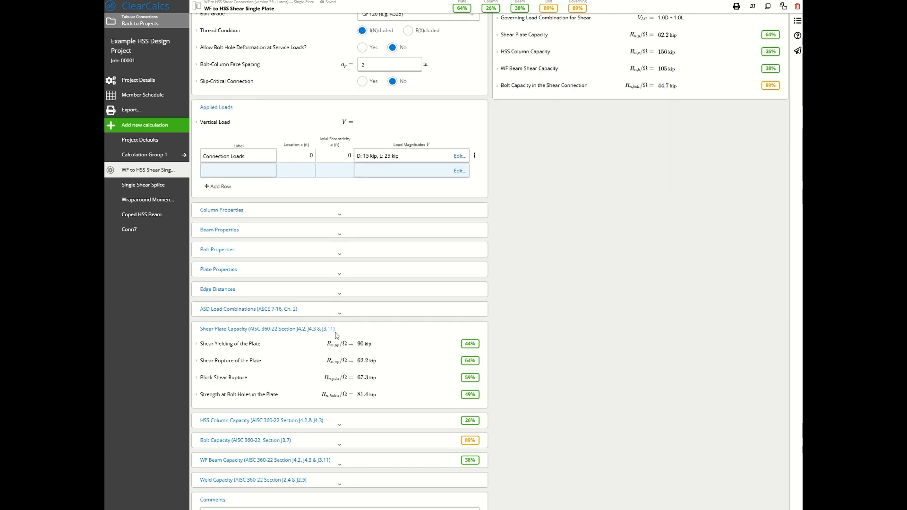
mouse_move(425, 388)
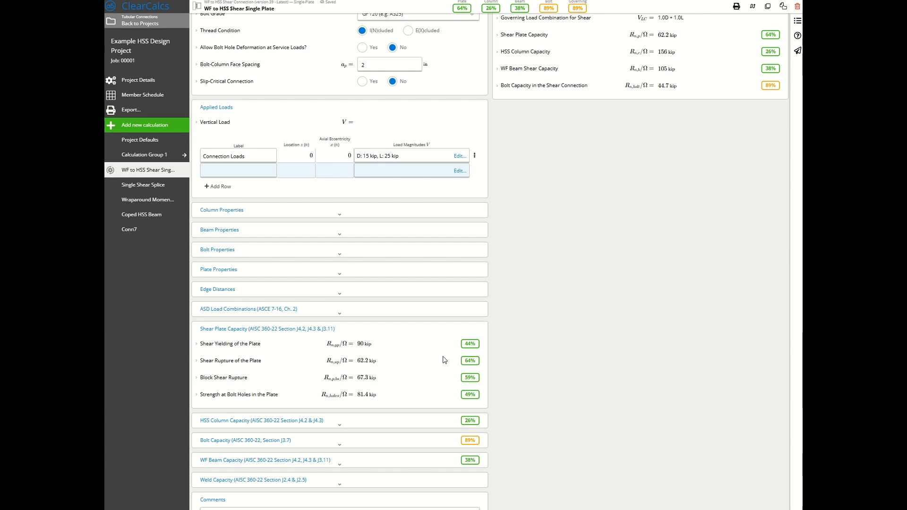
mouse_move(306, 358)
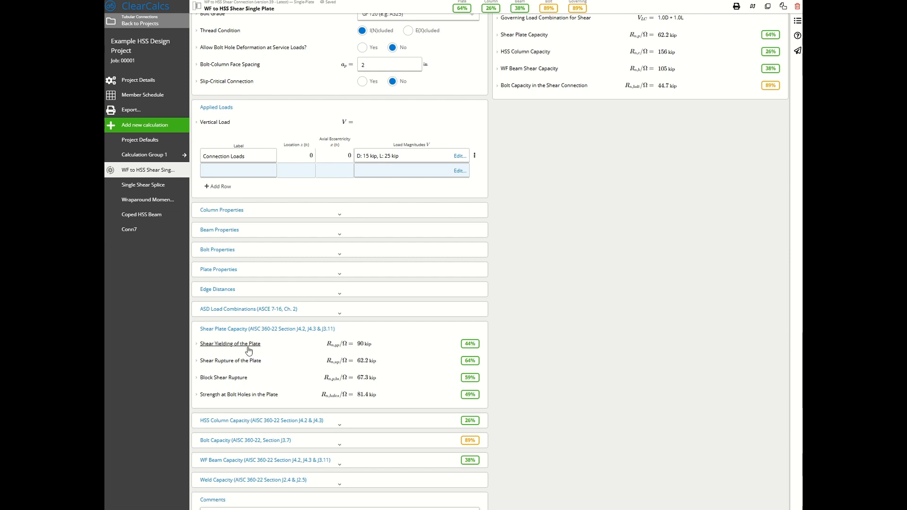
mouse_move(245, 350)
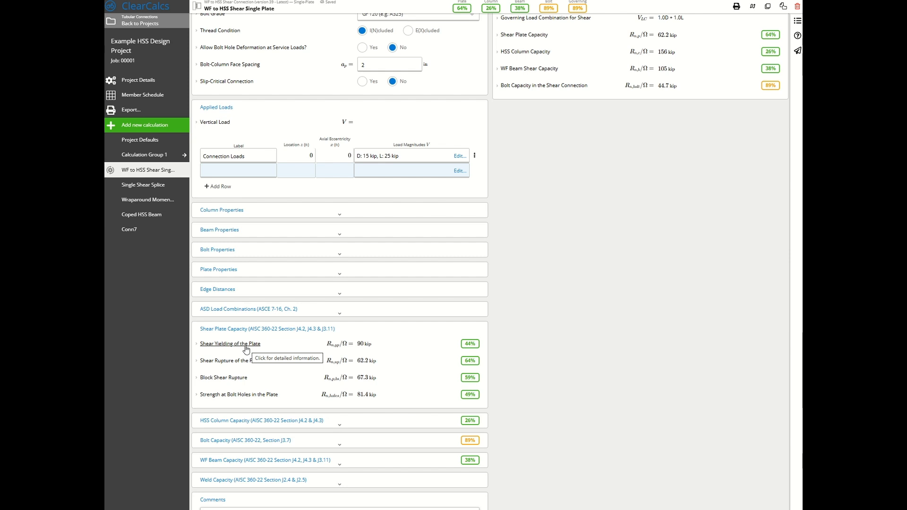
- Review the plate shear yielding detail (AISC 360-22 J4.2(a)), then collapse Shear Plate Capacity
click(229, 343)
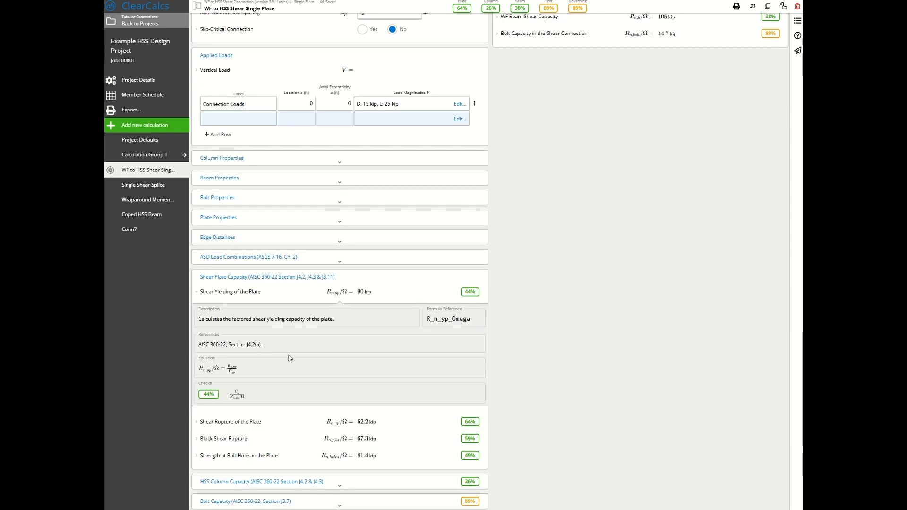
mouse_move(218, 394)
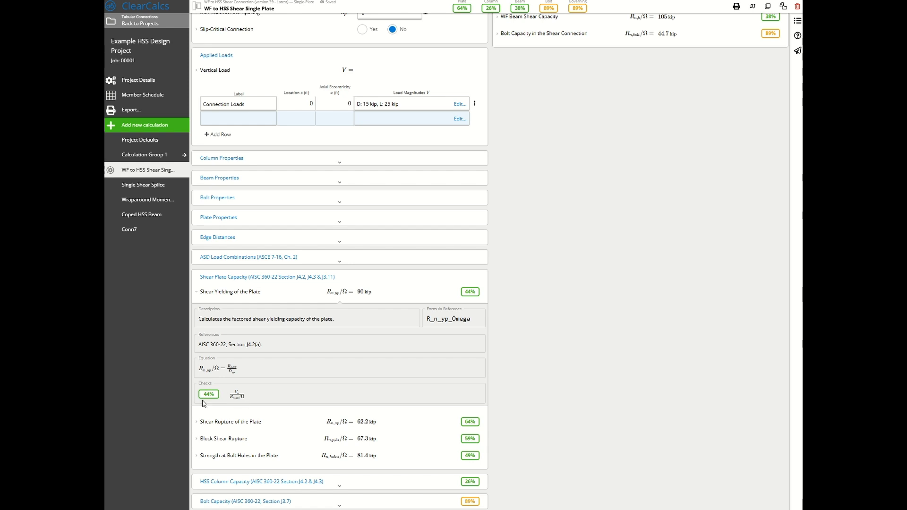
mouse_move(303, 345)
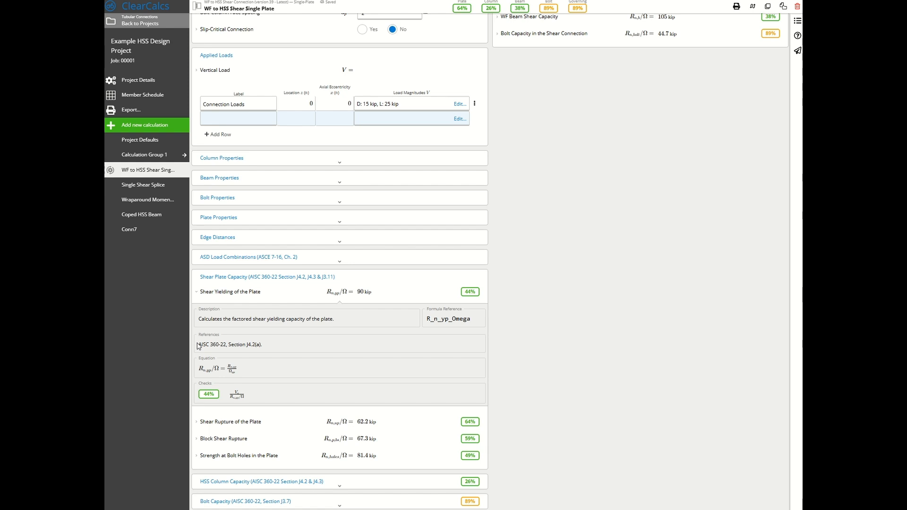
click(230, 291)
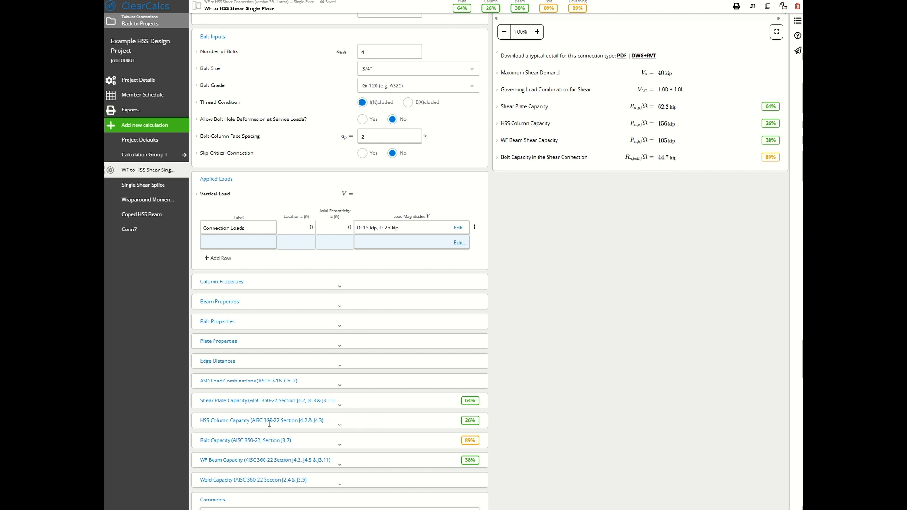
- Export the WF to HSS Shear Single Plate calculation as a detailed PDF and open it
click(260, 419)
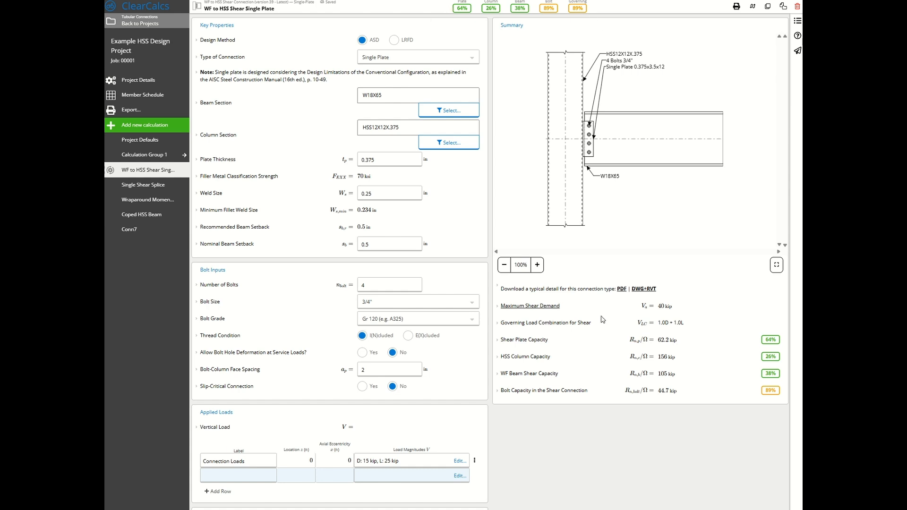
mouse_move(737, 428)
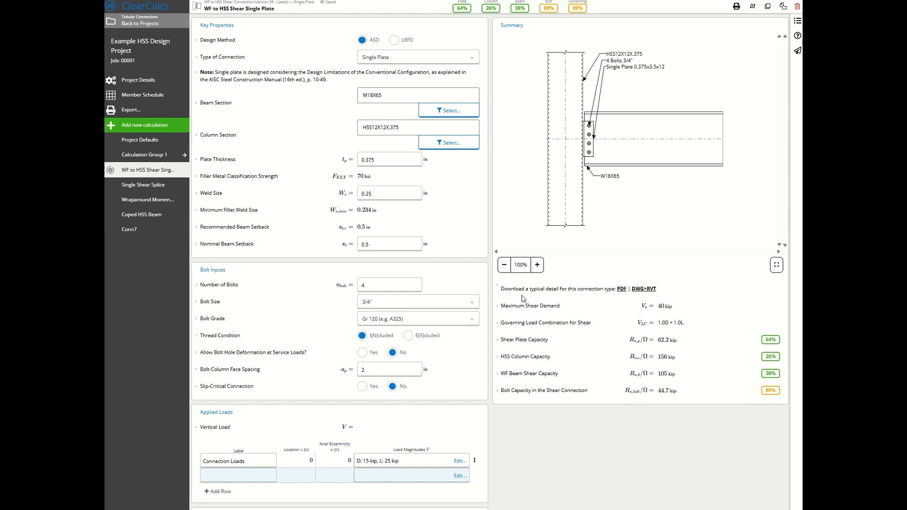
mouse_move(606, 257)
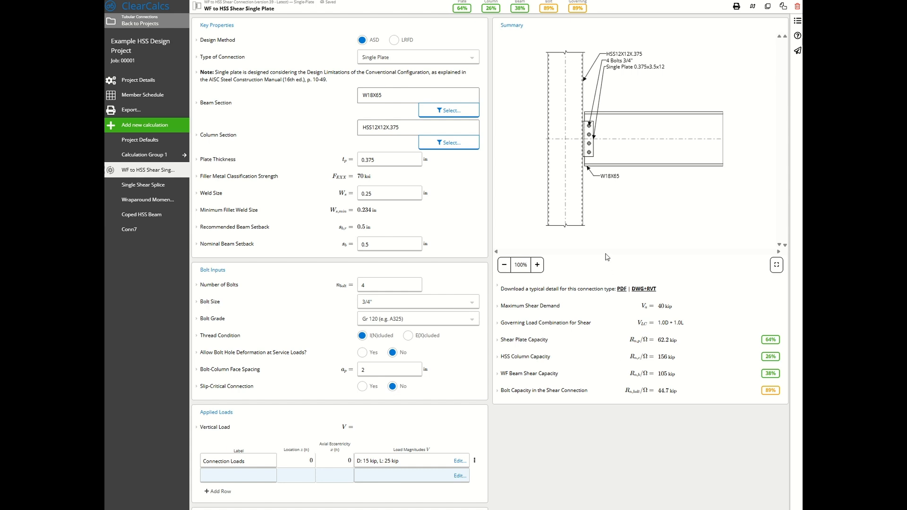
mouse_move(614, 272)
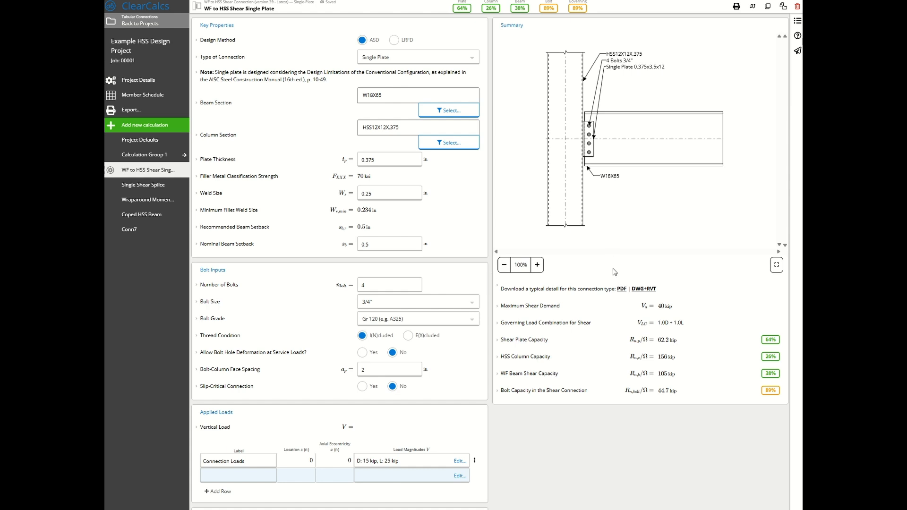
mouse_move(619, 294)
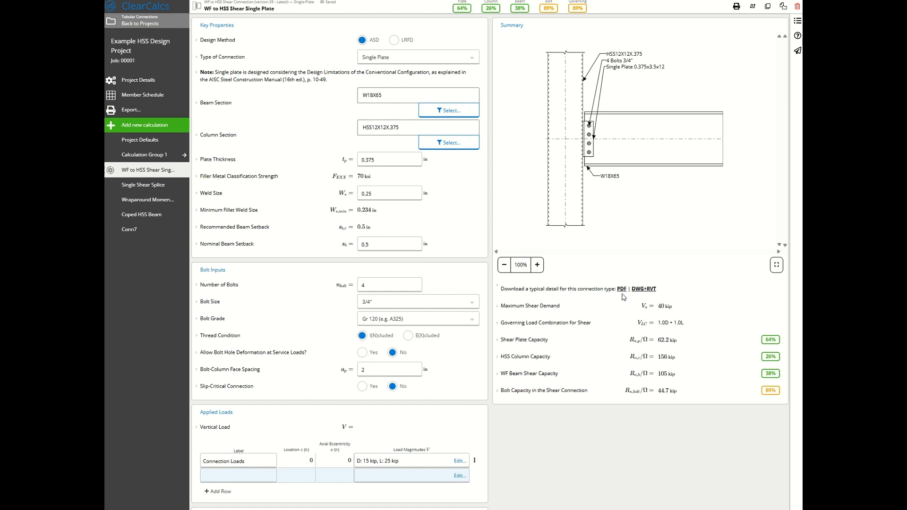
mouse_move(621, 295)
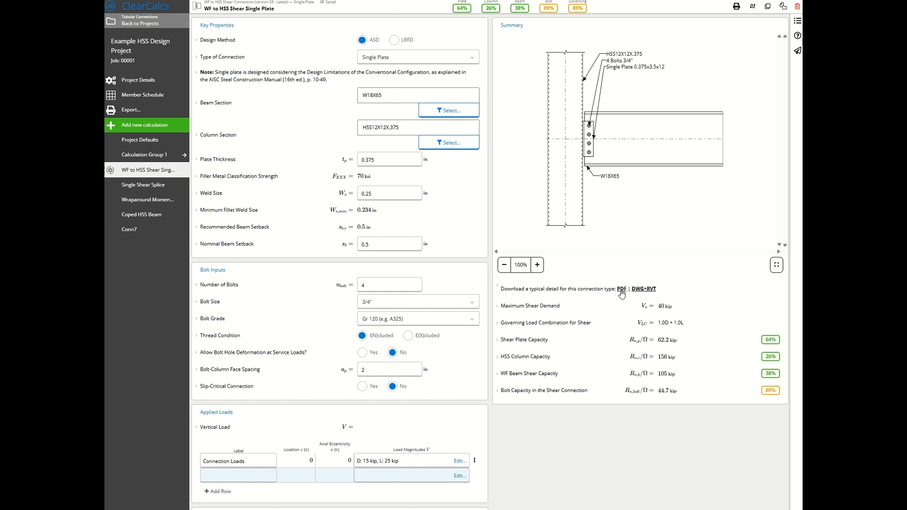
mouse_move(711, 23)
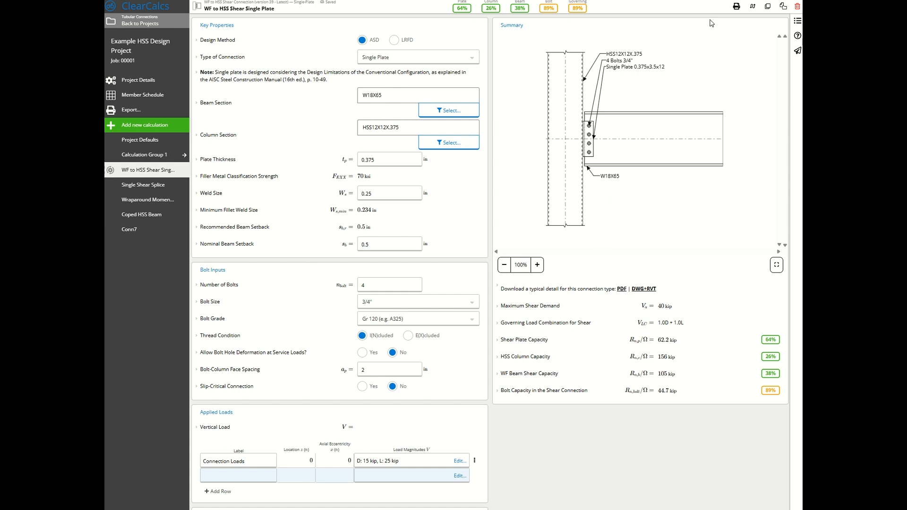
click(130, 110)
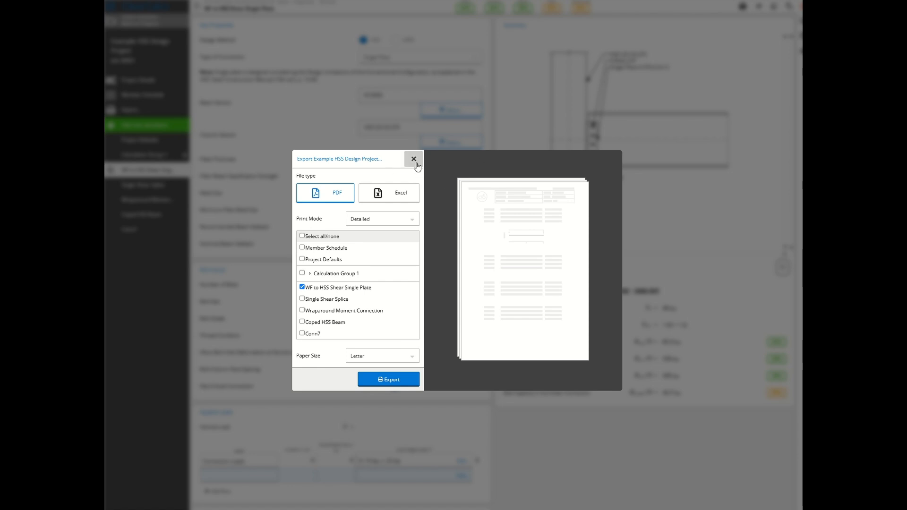
click(413, 158)
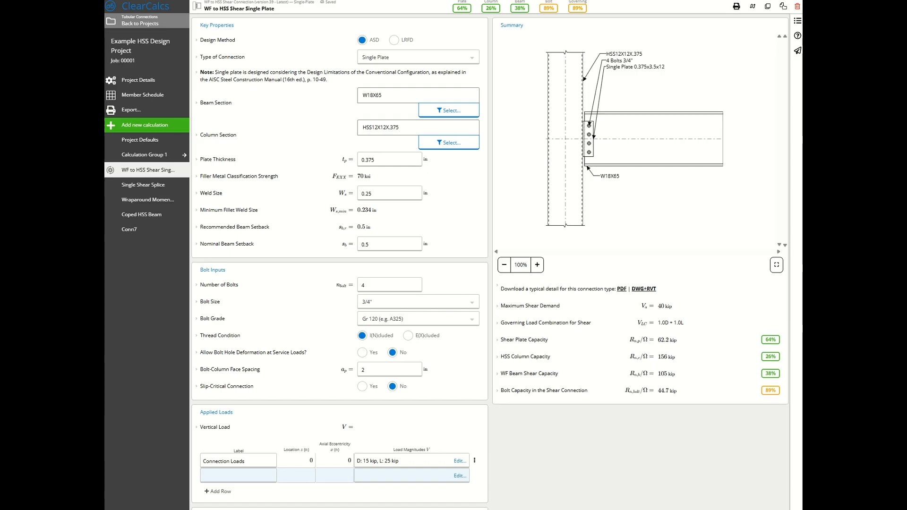
click(736, 6)
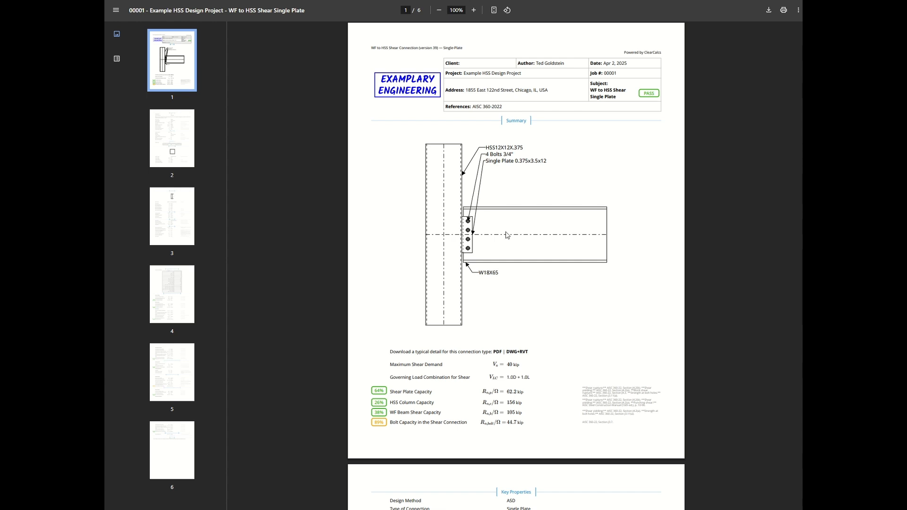
mouse_move(514, 227)
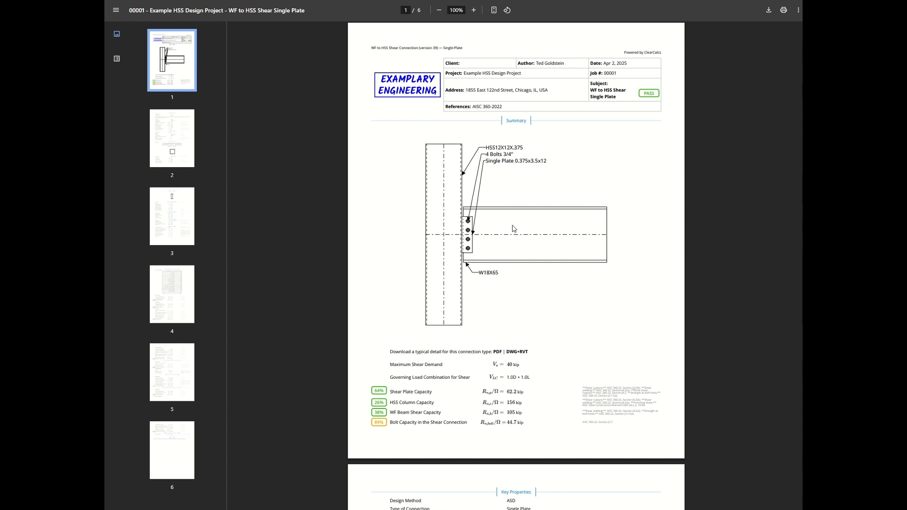
mouse_move(521, 196)
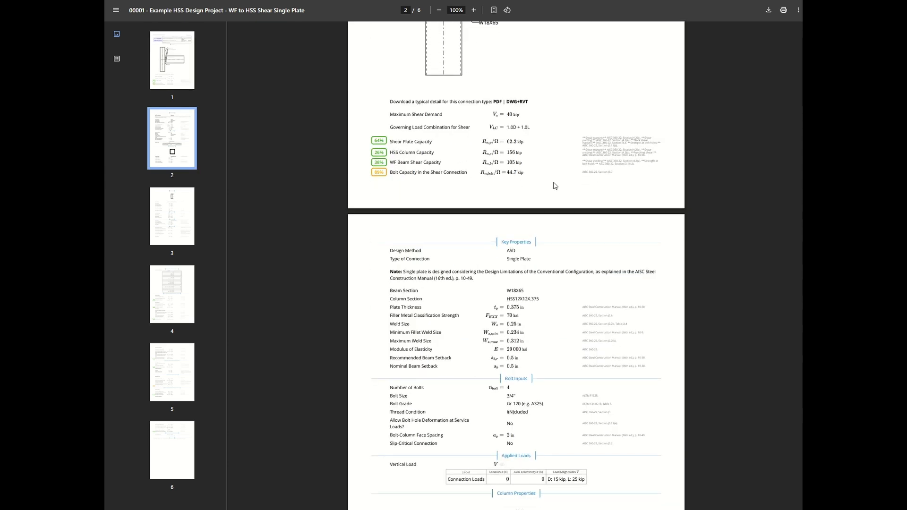
scroll(down, 3)
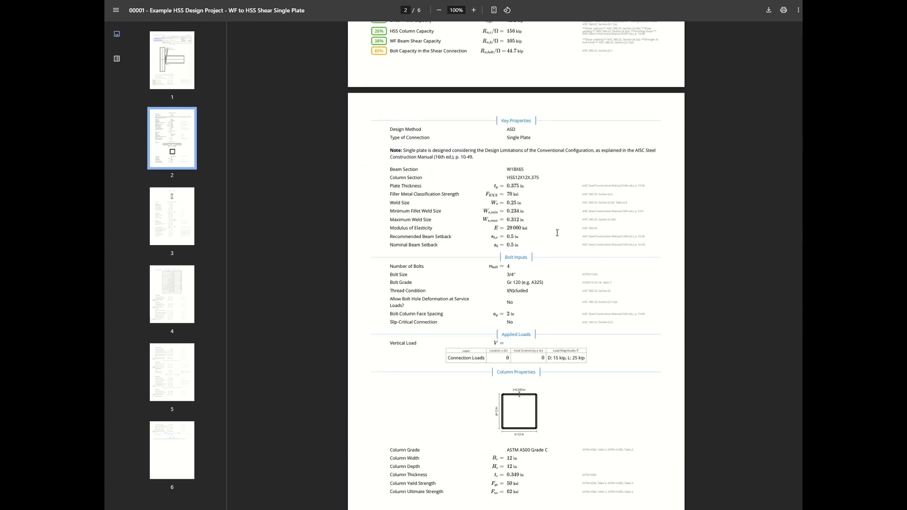
mouse_move(617, 219)
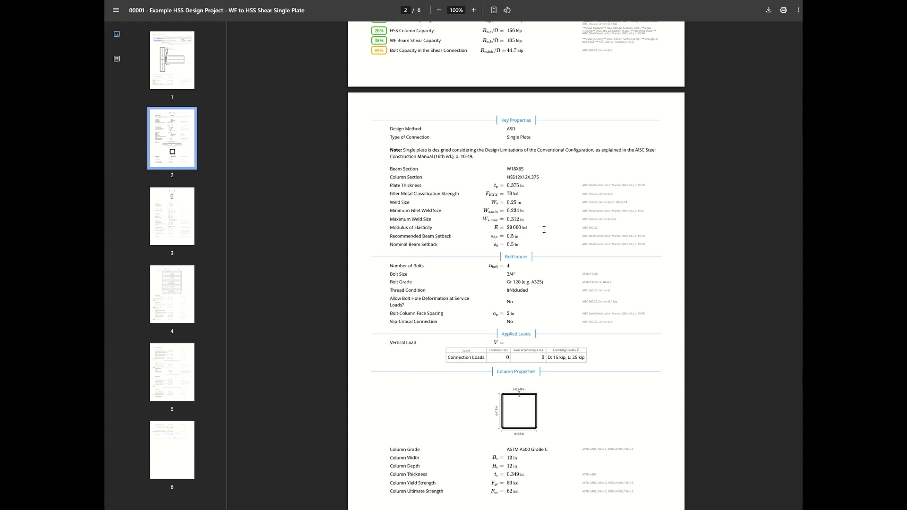
scroll(down, 3)
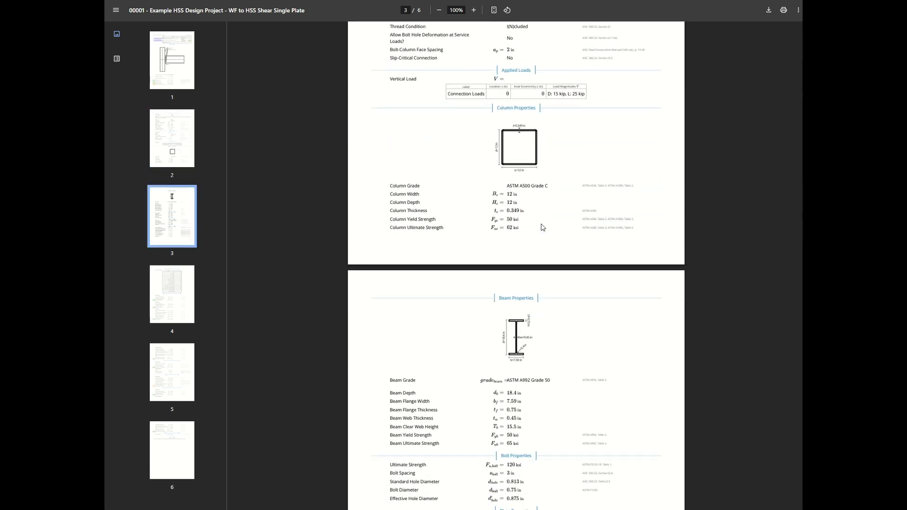
scroll(down, 3)
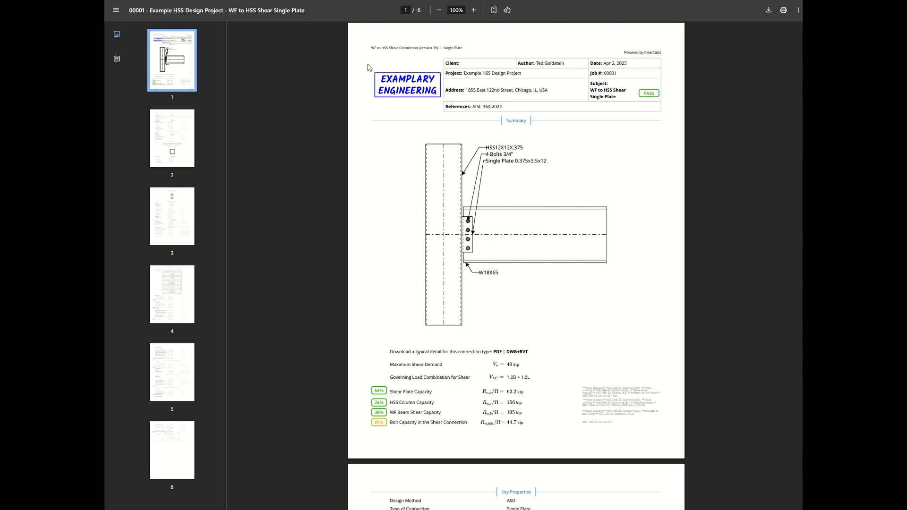
mouse_move(429, 120)
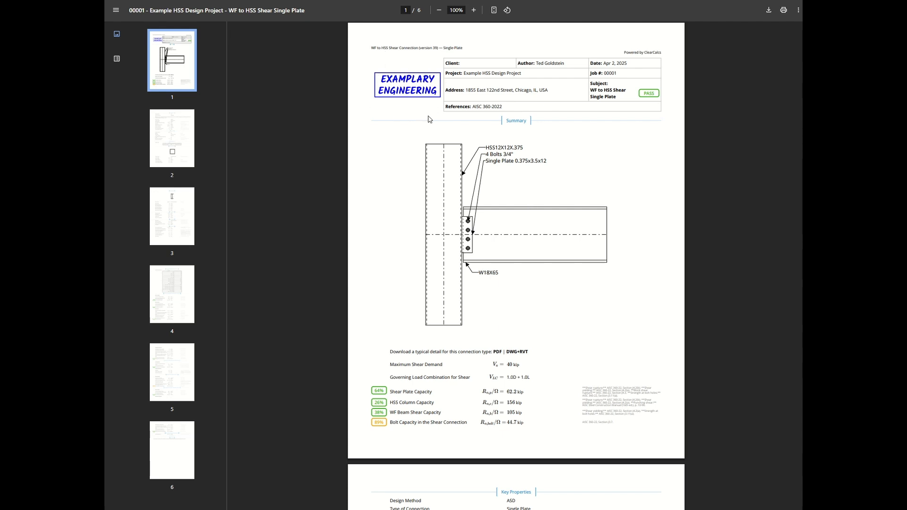
mouse_move(473, 151)
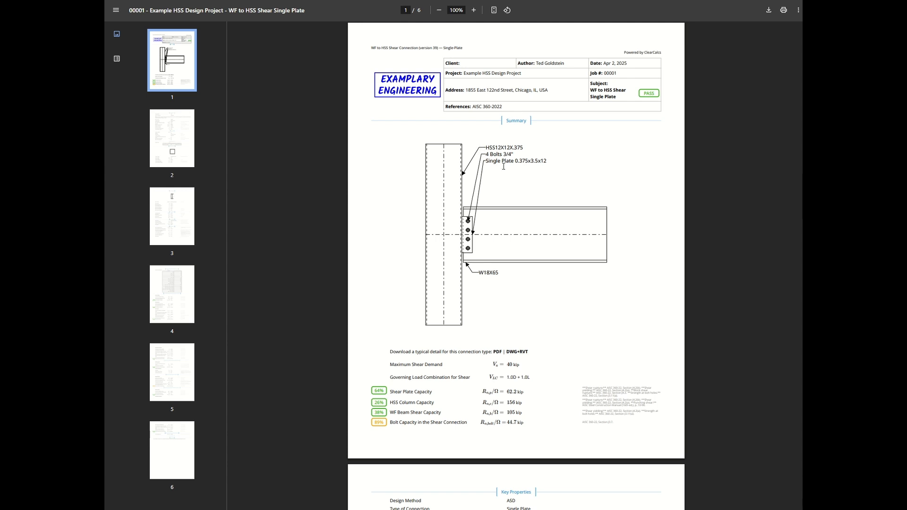
mouse_move(556, 182)
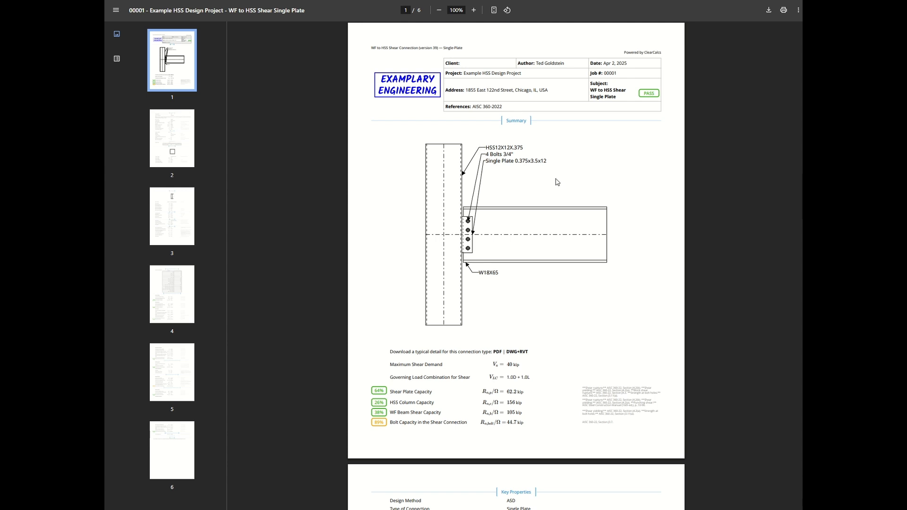
mouse_move(596, 43)
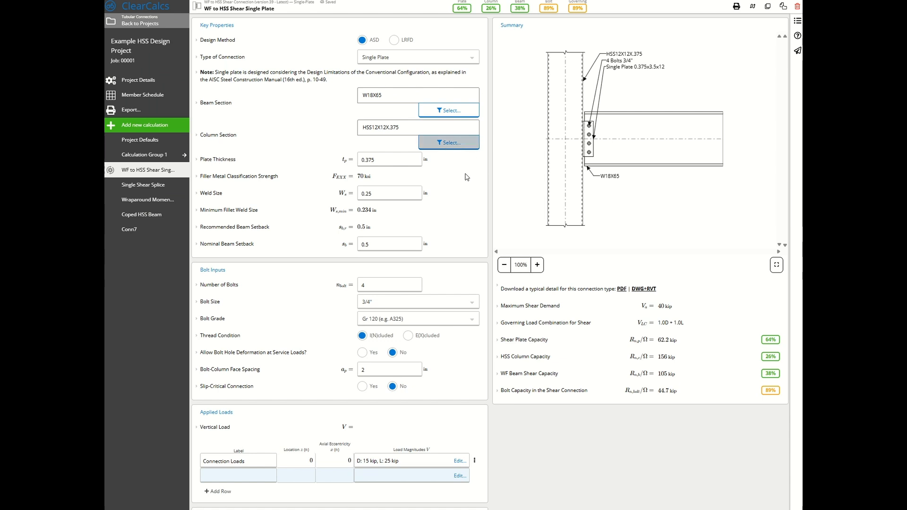
mouse_move(620, 232)
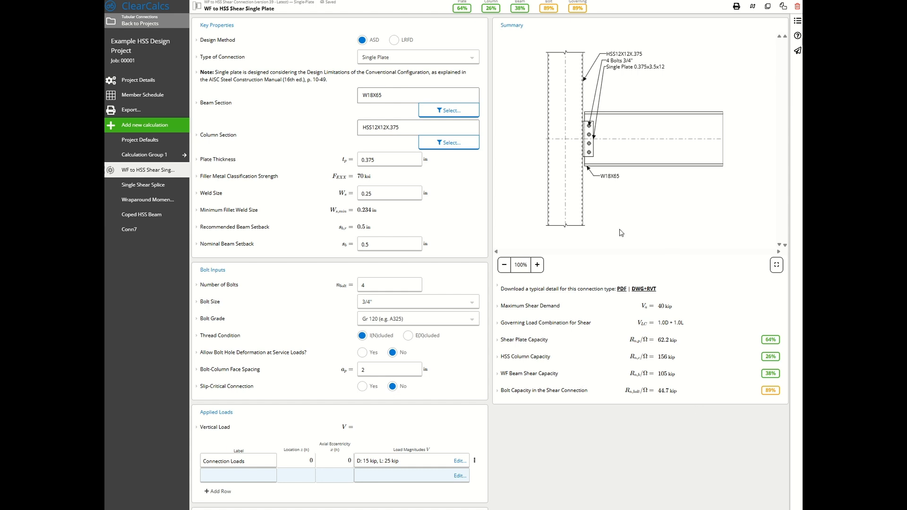
mouse_move(649, 294)
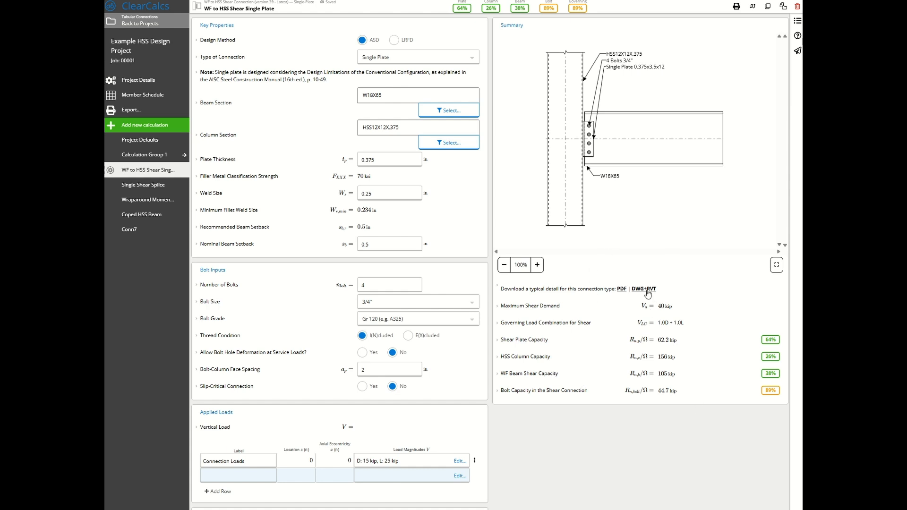
mouse_move(622, 292)
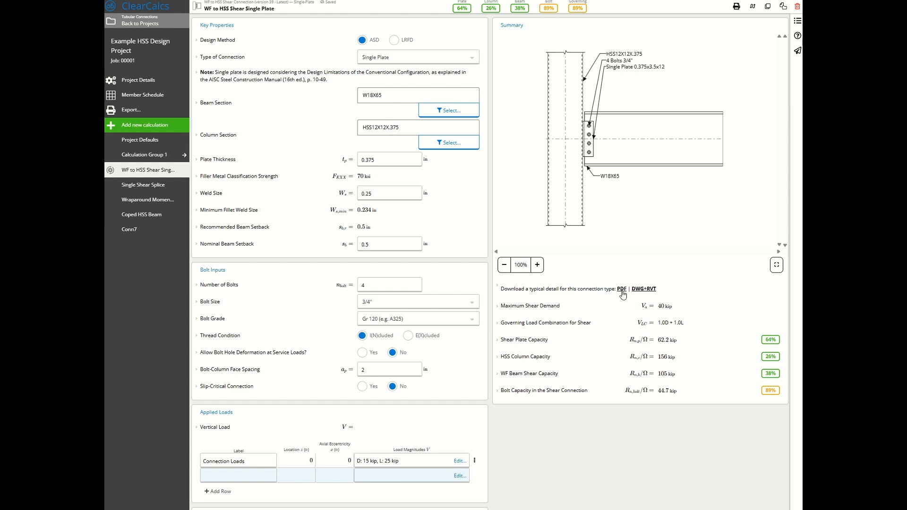
- Open the HSS-1-01 single plate shear connection typical detail PDF
click(620, 288)
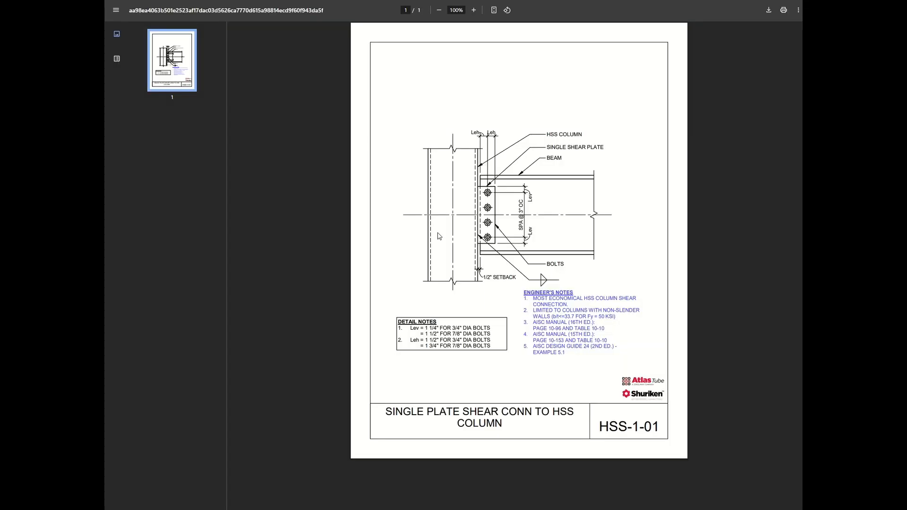
mouse_move(405, 338)
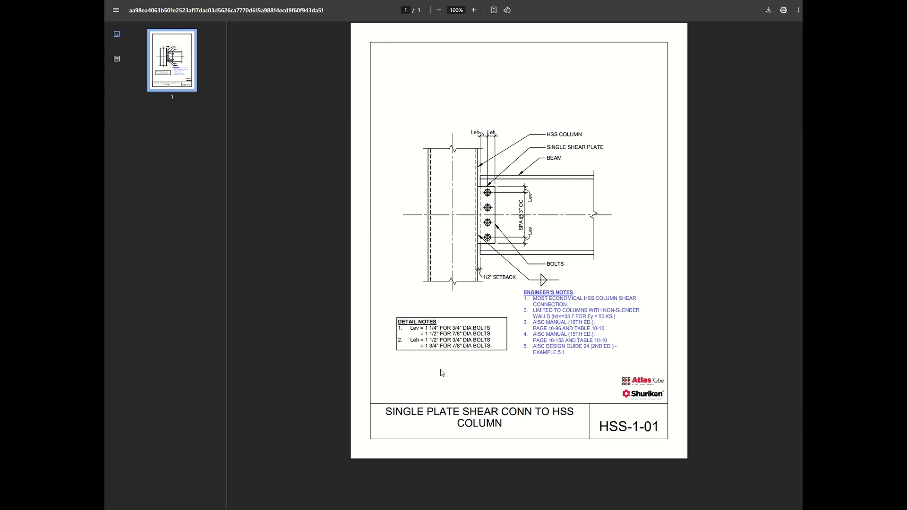
mouse_move(528, 397)
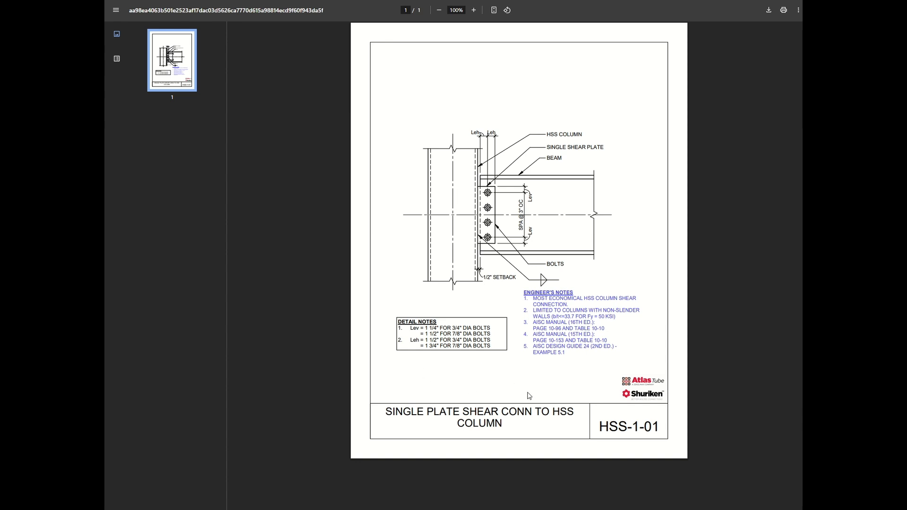
mouse_move(525, 389)
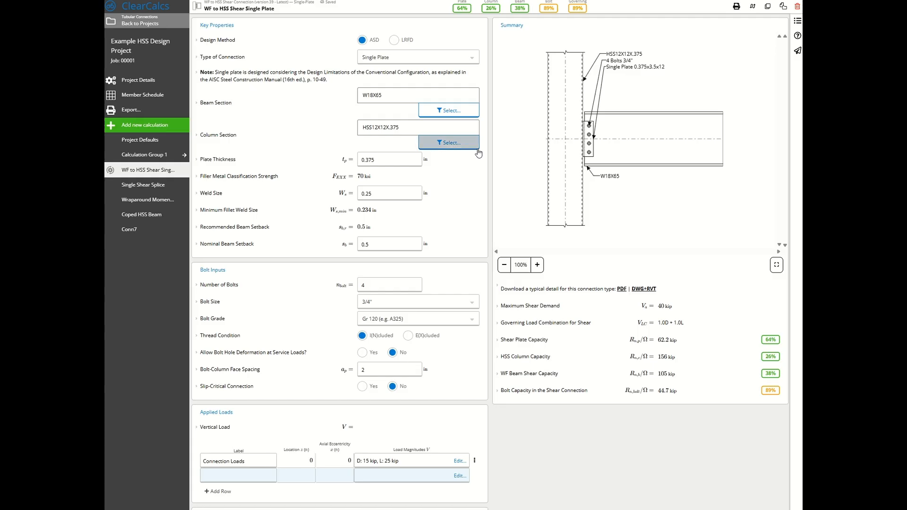
mouse_move(535, 221)
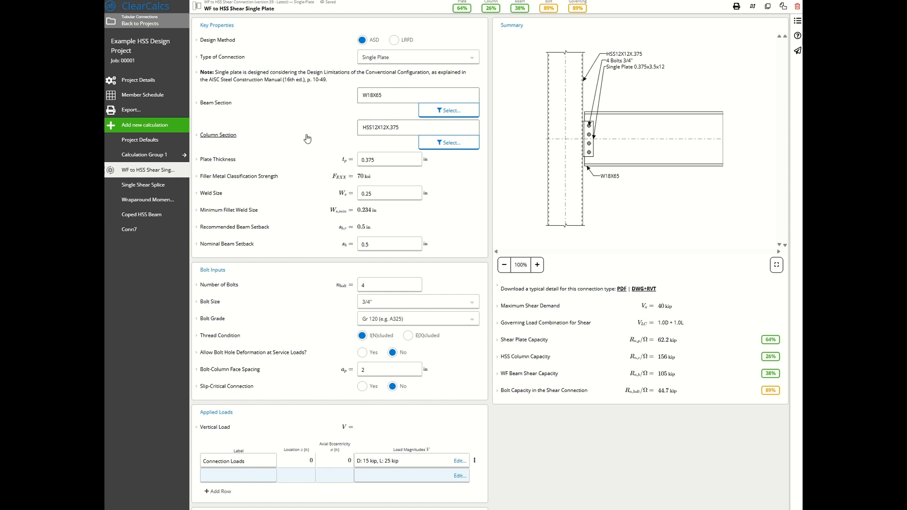
mouse_move(496, 221)
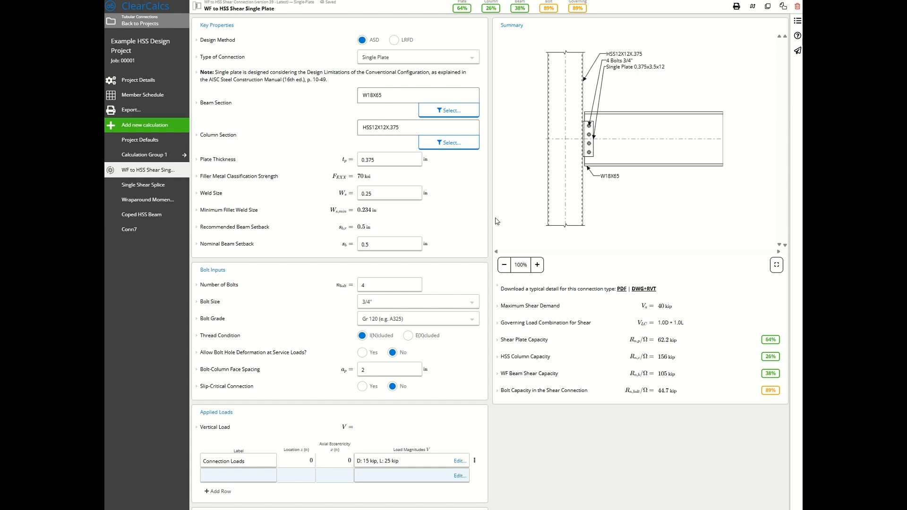
mouse_move(487, 234)
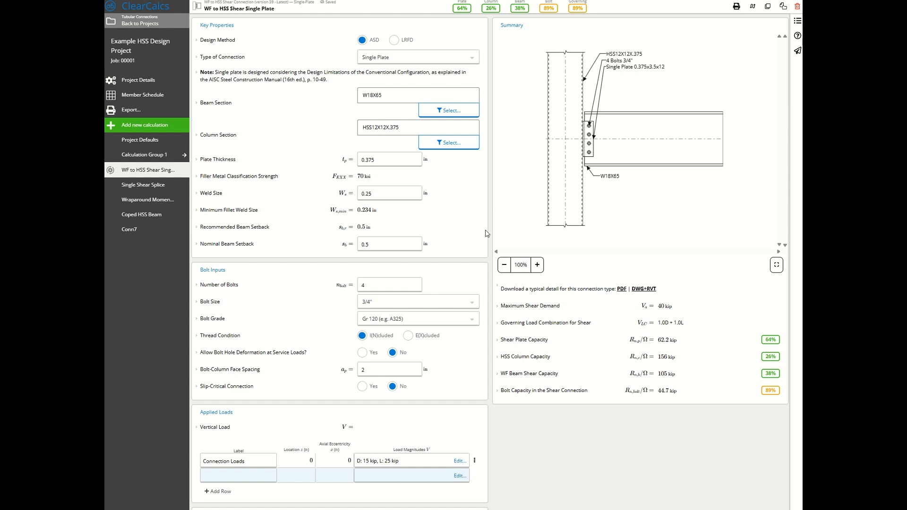
mouse_move(489, 243)
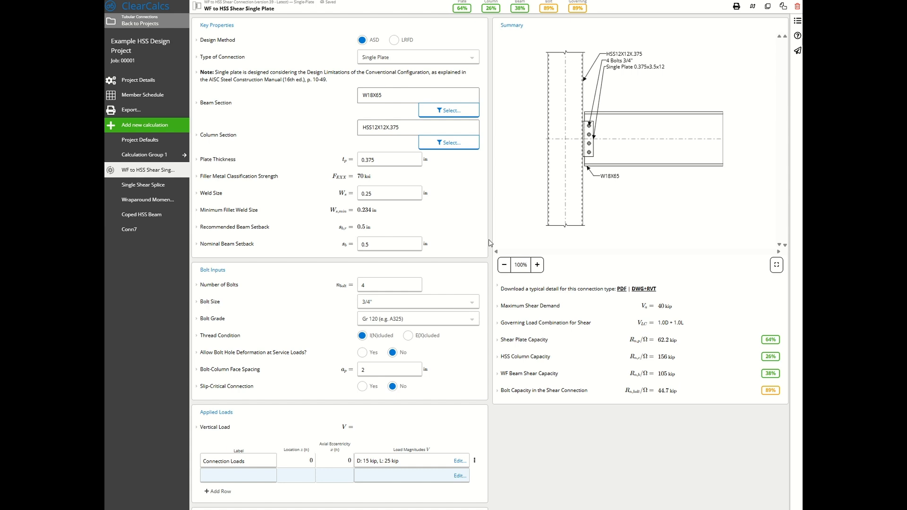